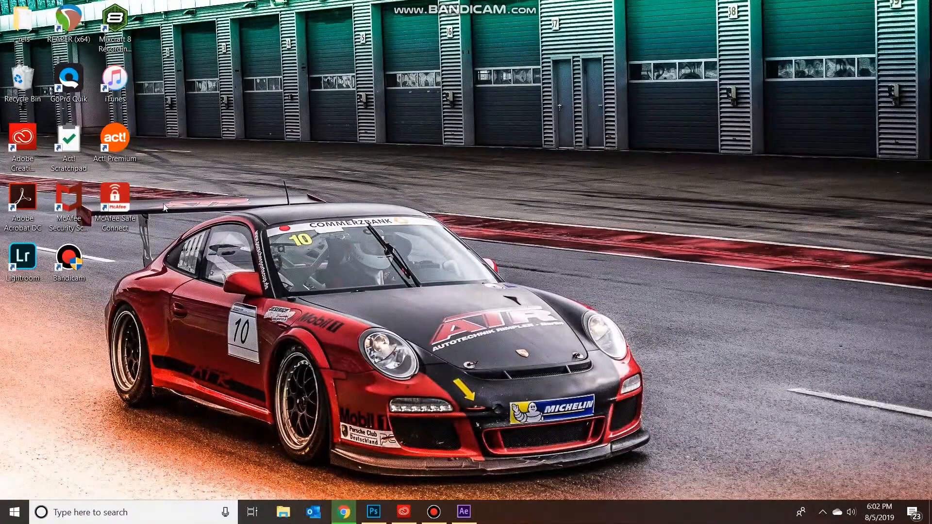
Step: Launch After Effects from the taskbar with a new untitled project
click(463, 512)
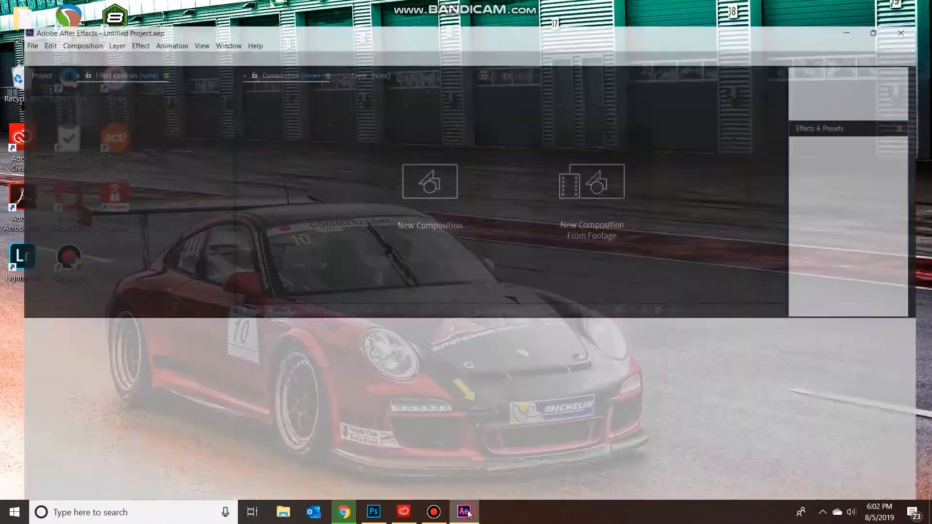
click(464, 512)
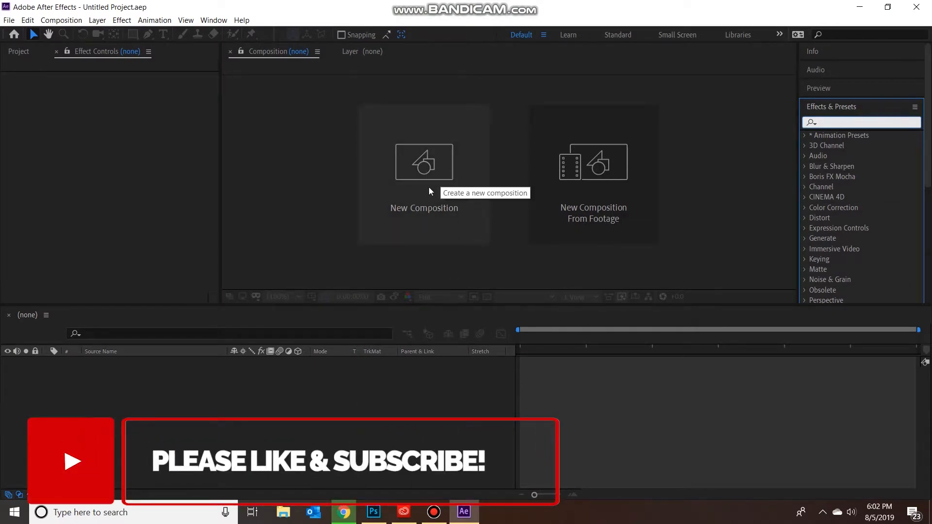
Step: Create Comp 1 as a 1920×1080, 30 fps, ten-second composition
click(424, 162)
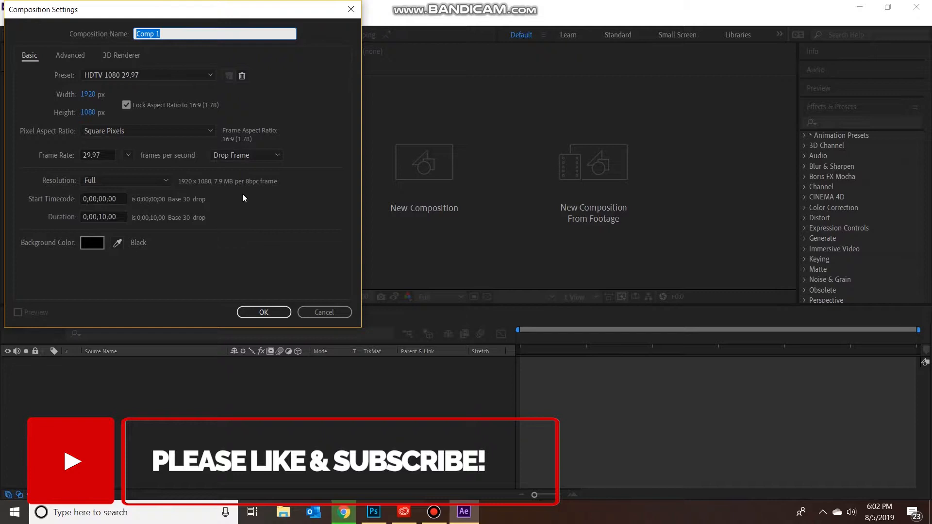
mouse_move(143, 127)
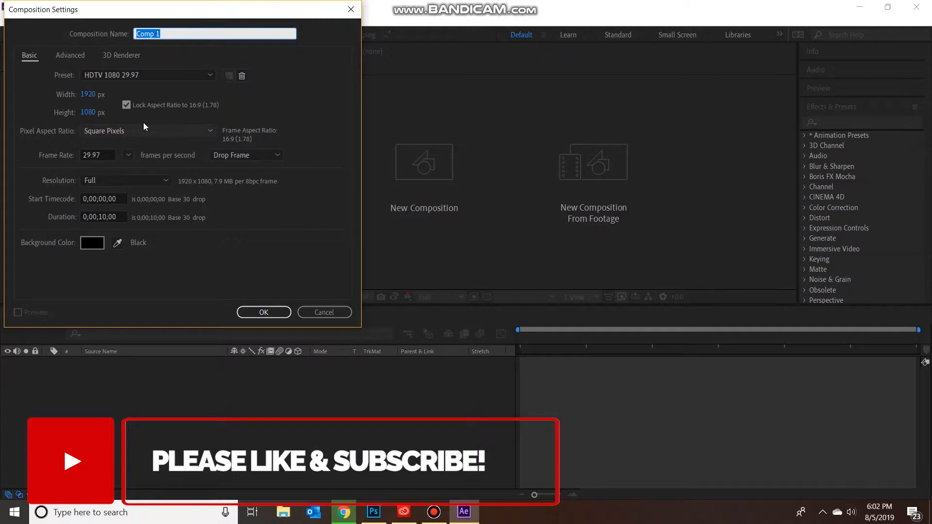
mouse_move(96, 95)
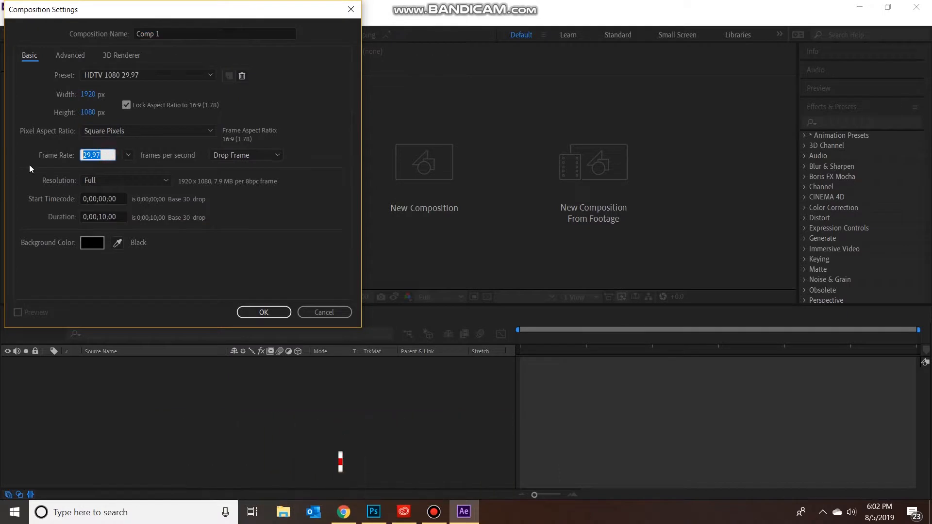
text(30)
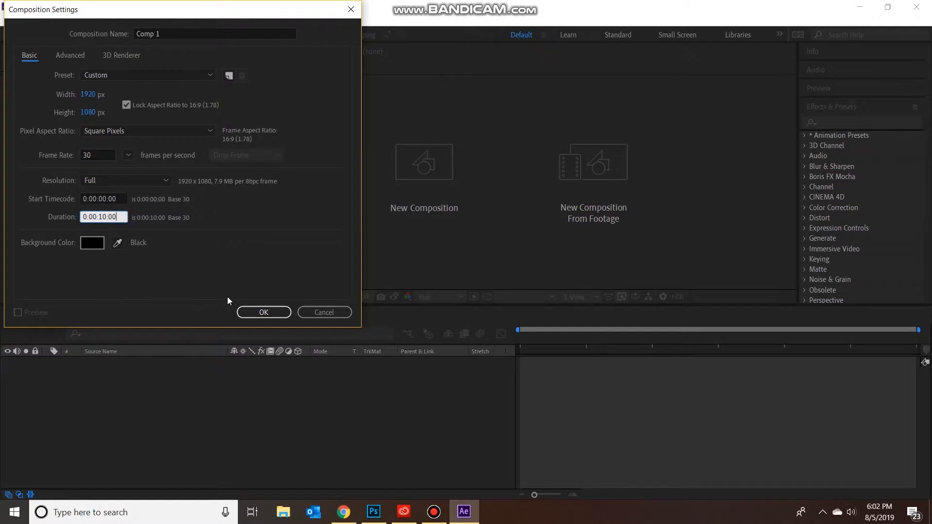
click(263, 311)
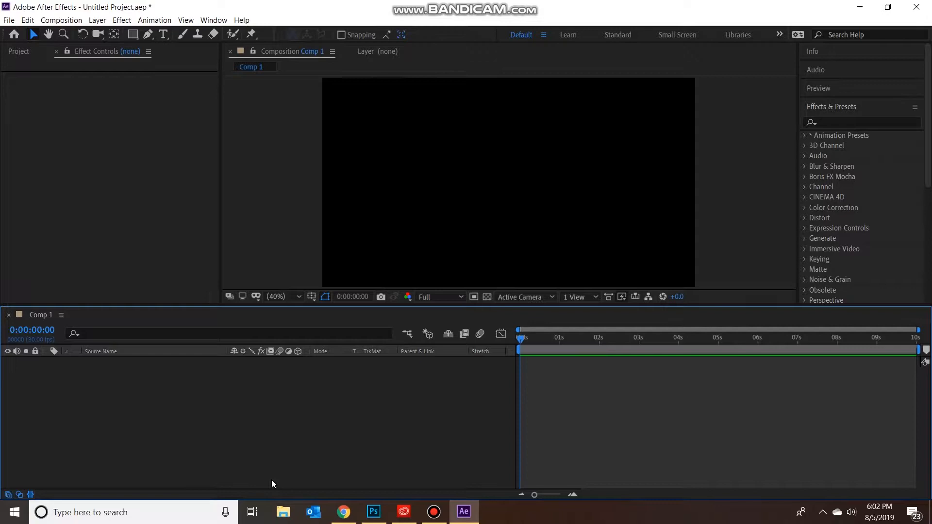
mouse_move(180, 378)
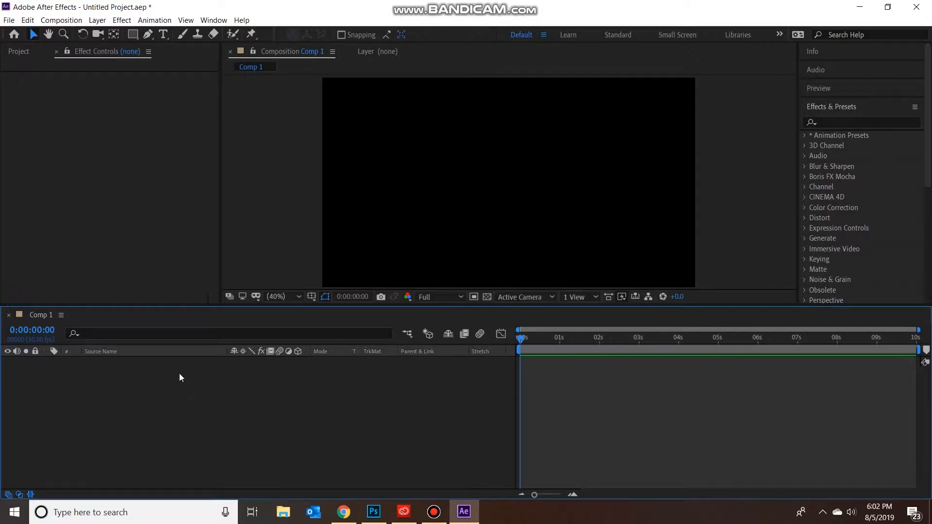
Step: Add a full-frame white solid layer named Background to Comp 1
right_click(181, 378)
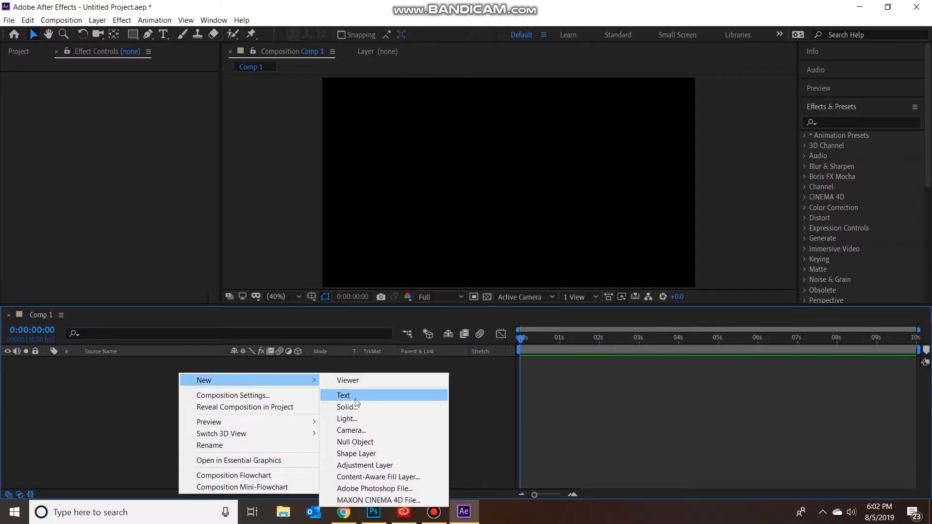
mouse_move(360, 407)
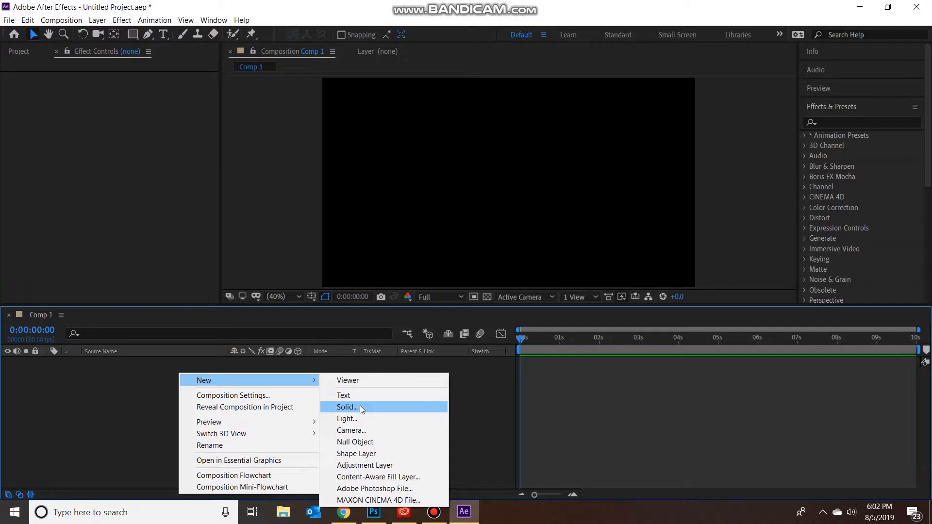
mouse_move(355, 410)
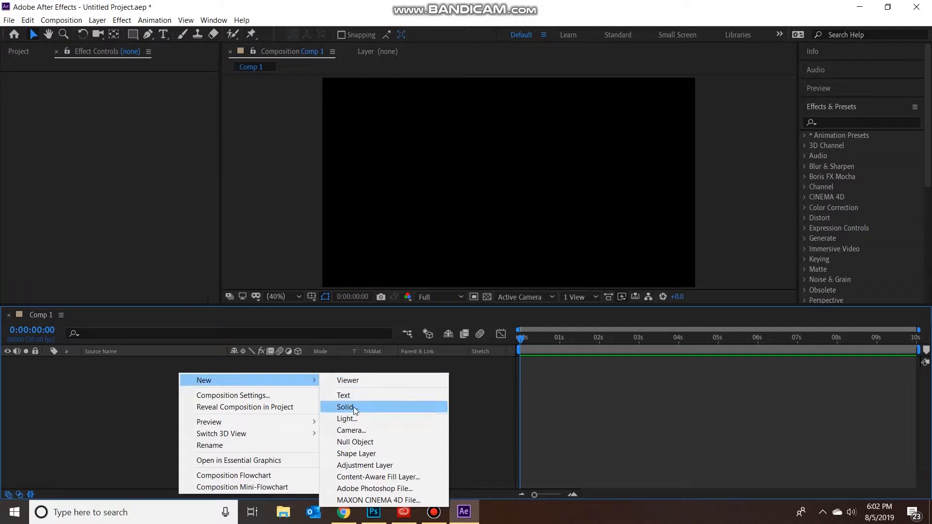
click(345, 407)
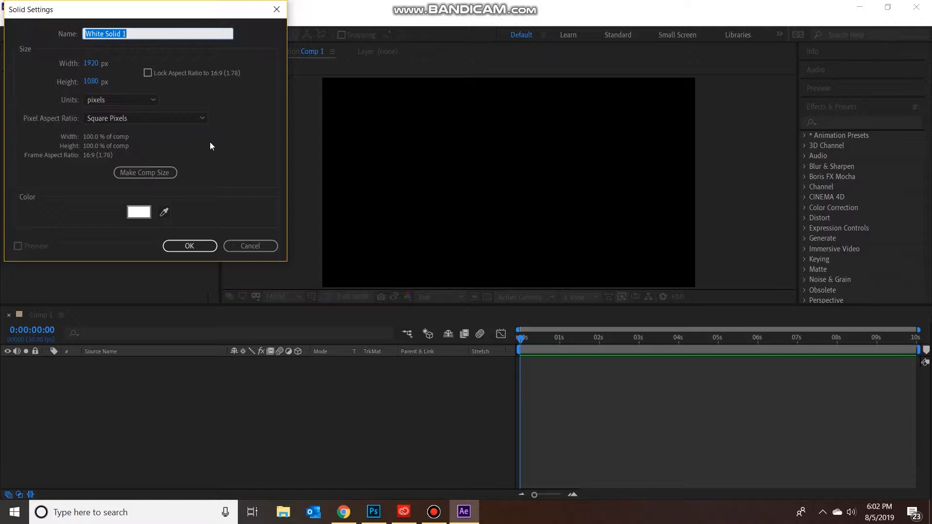
text(Backgrou)
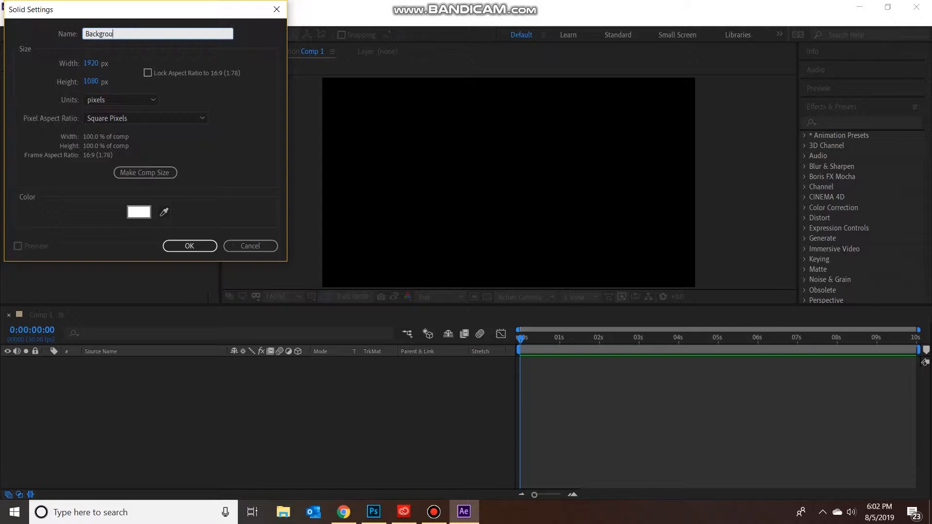
text(nd)
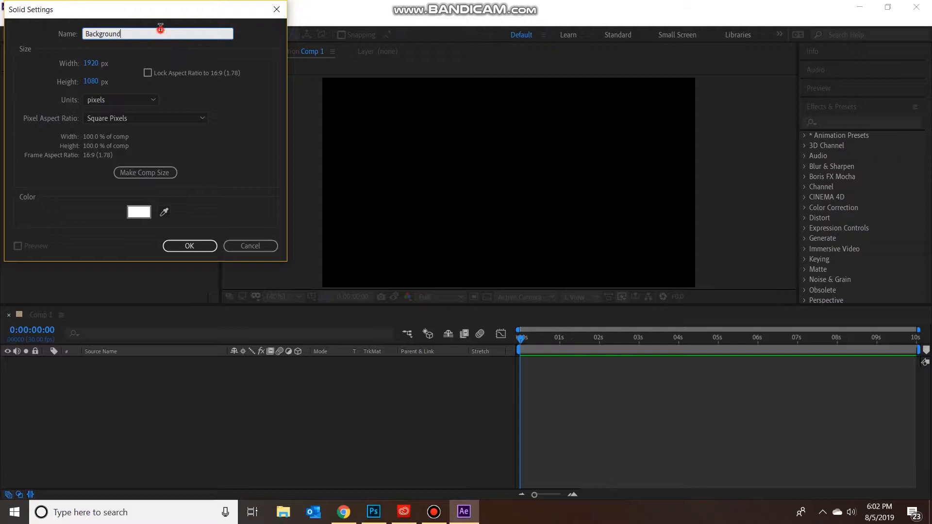
click(139, 212)
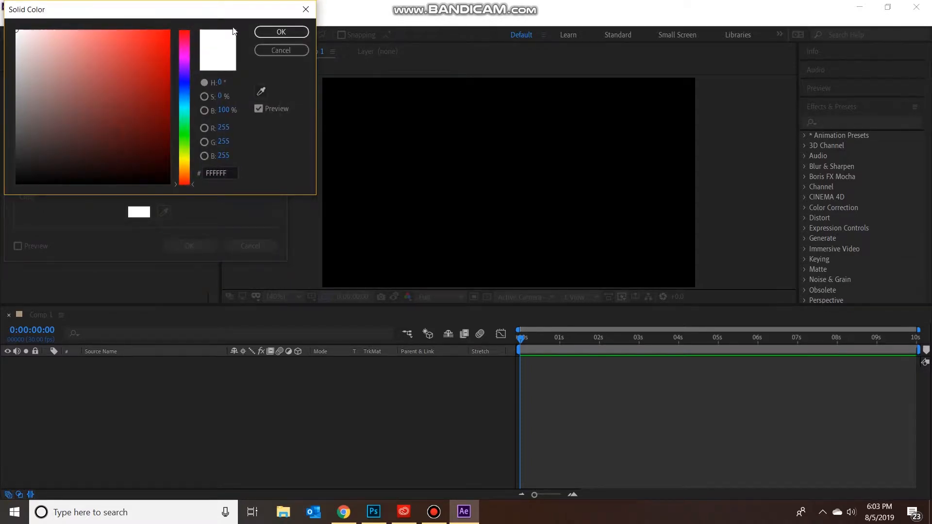
click(280, 31)
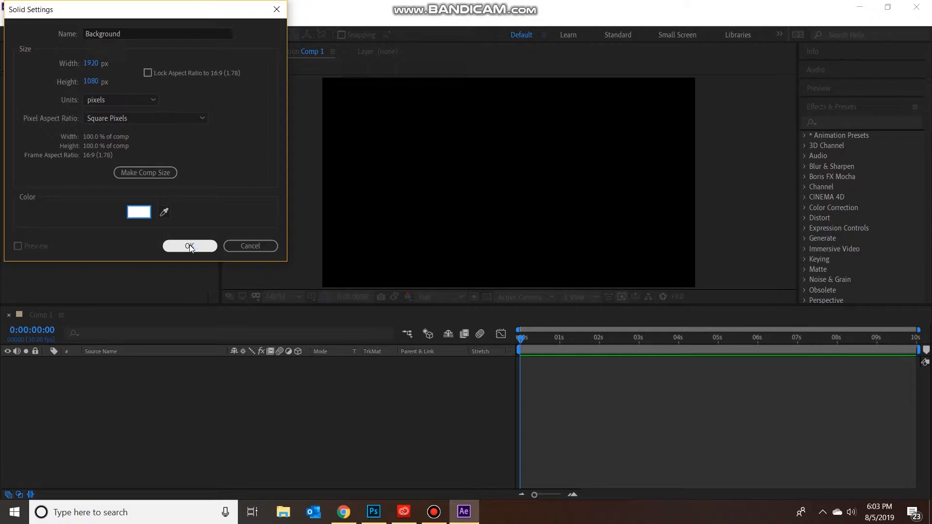
click(190, 246)
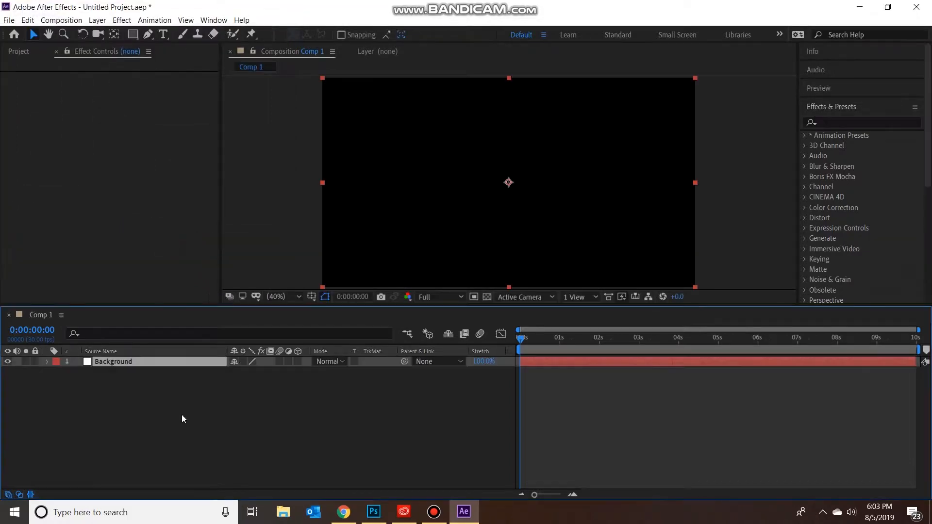
Step: Apply the 4-Color Gradient effect to the Background layer via the effects search
click(113, 361)
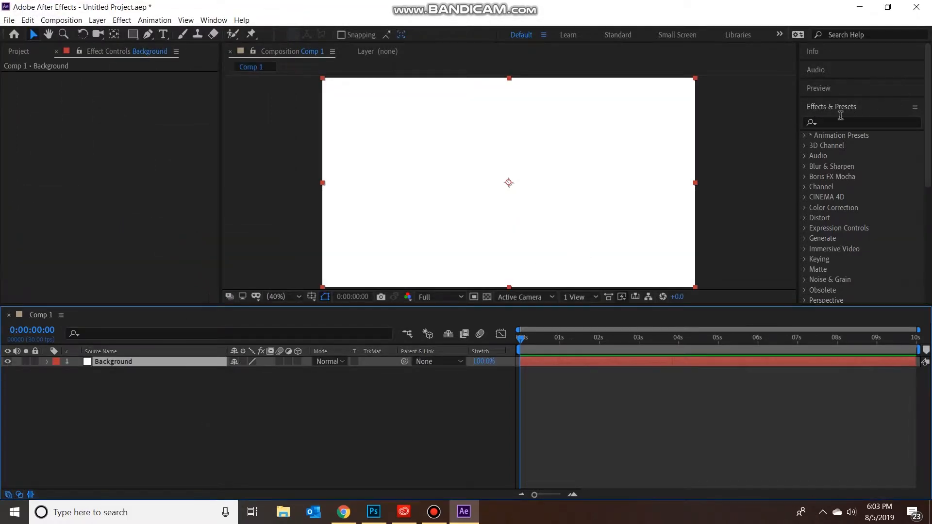
click(832, 107)
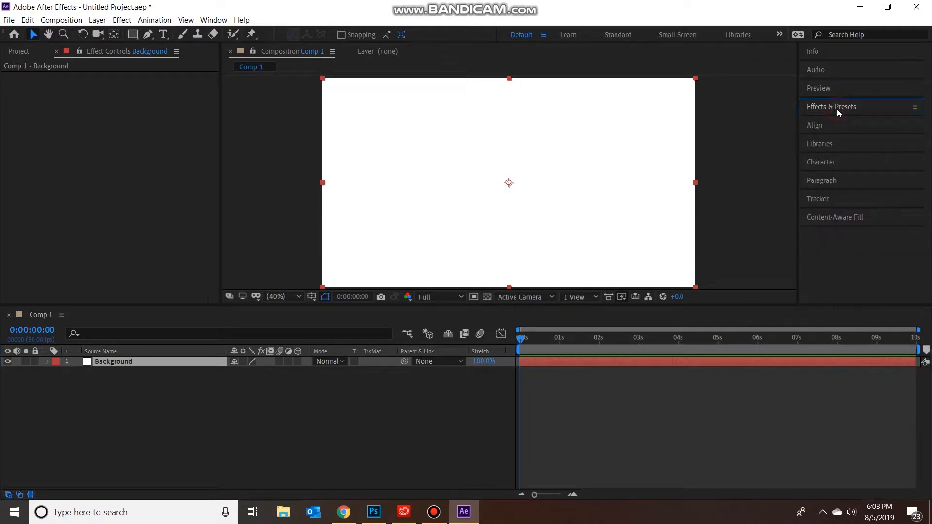
click(832, 107)
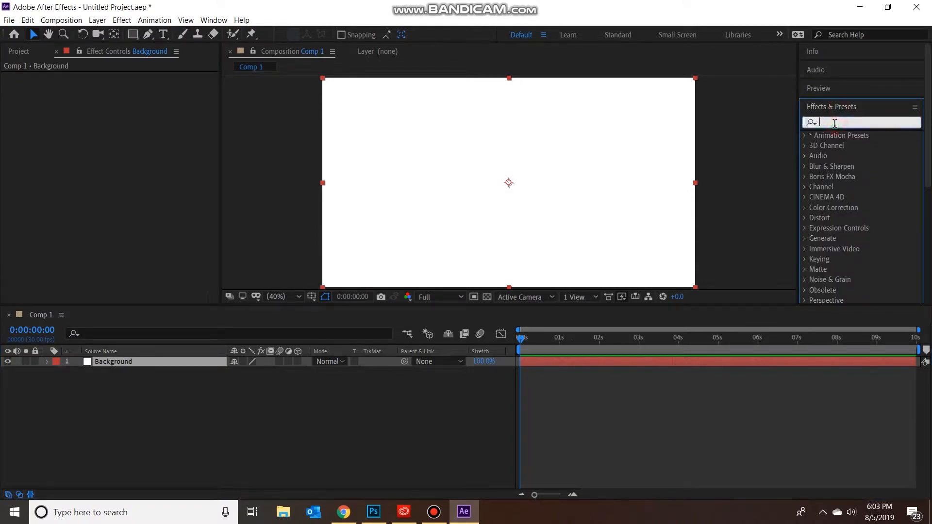
text(4 c)
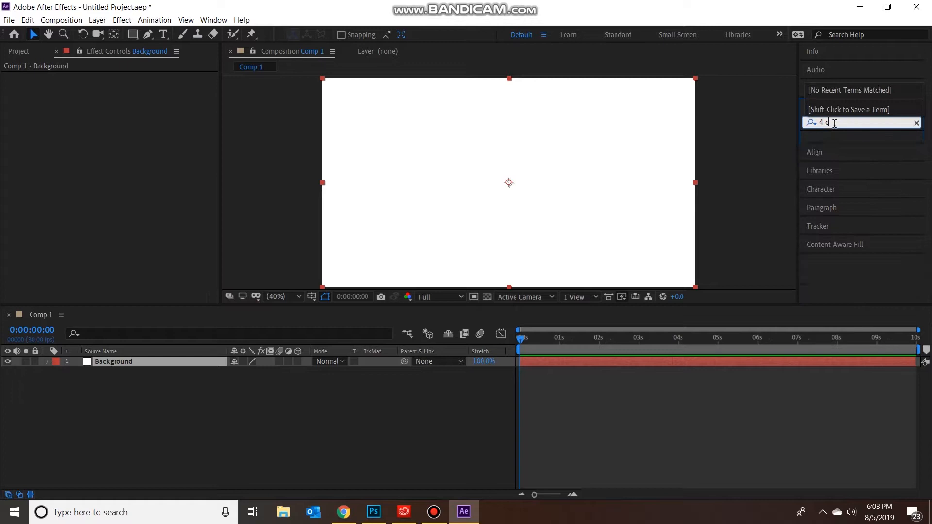
key(Backspace)
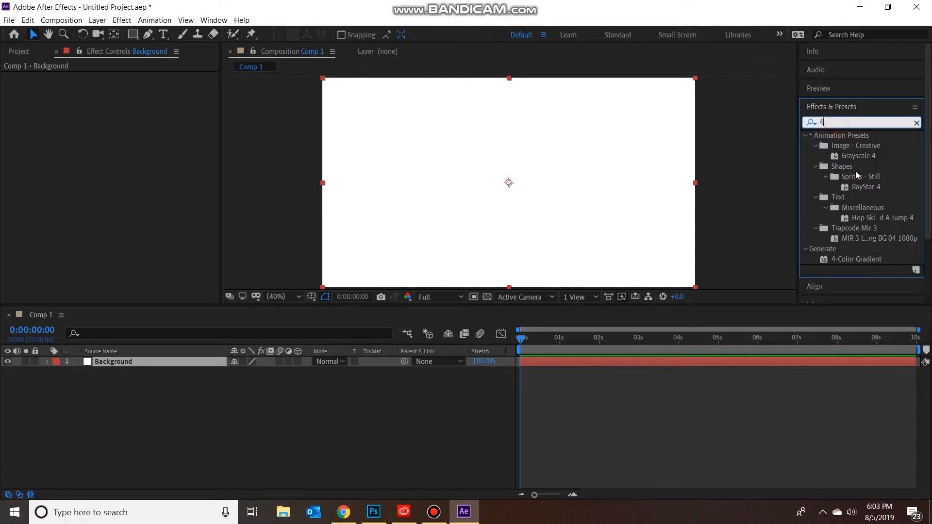
click(857, 259)
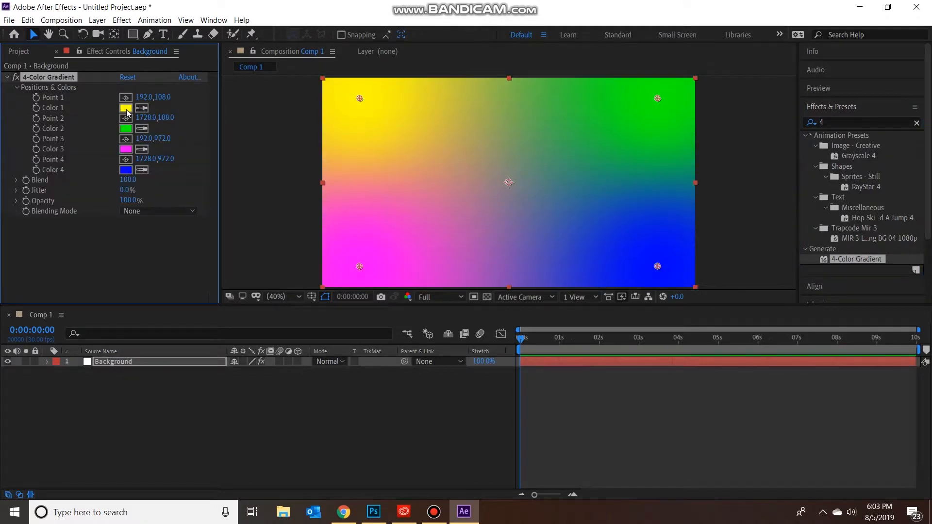
Step: Change gradient Color 1 and Color 2 to light greys
click(126, 108)
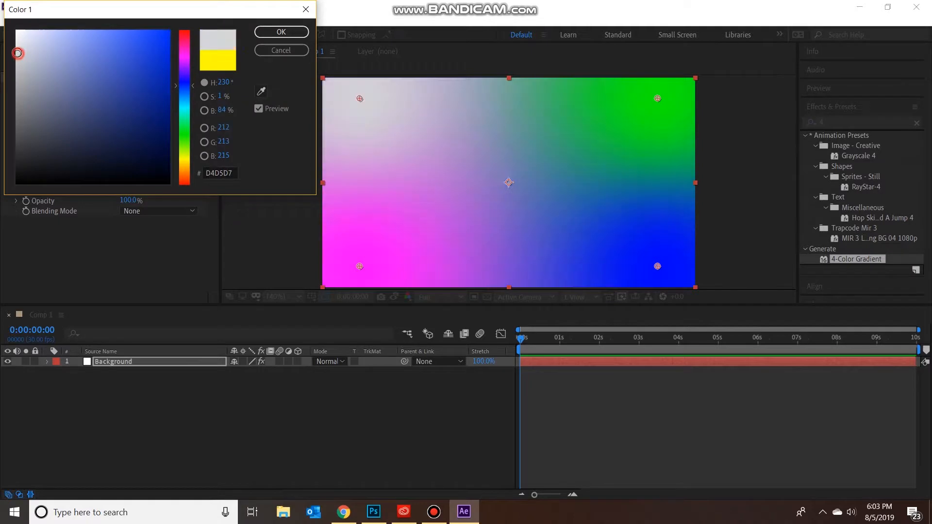
click(281, 31)
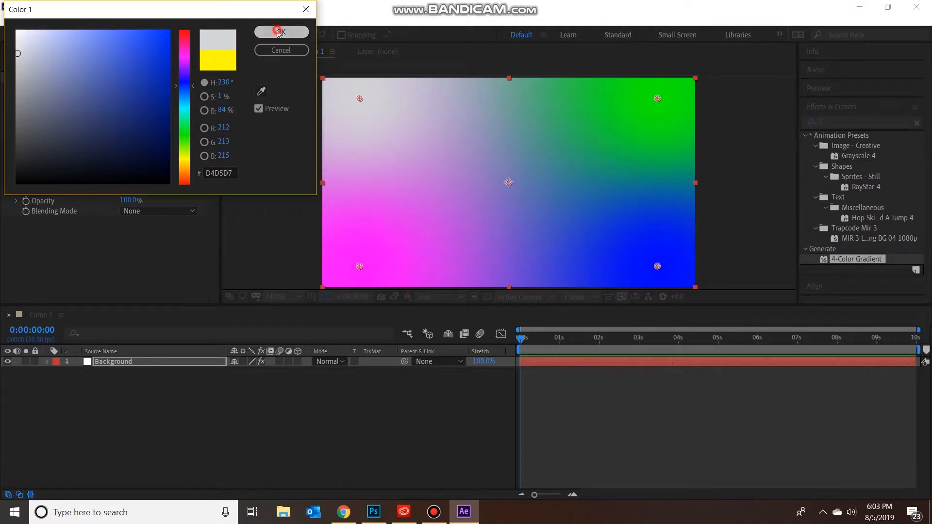
click(281, 31)
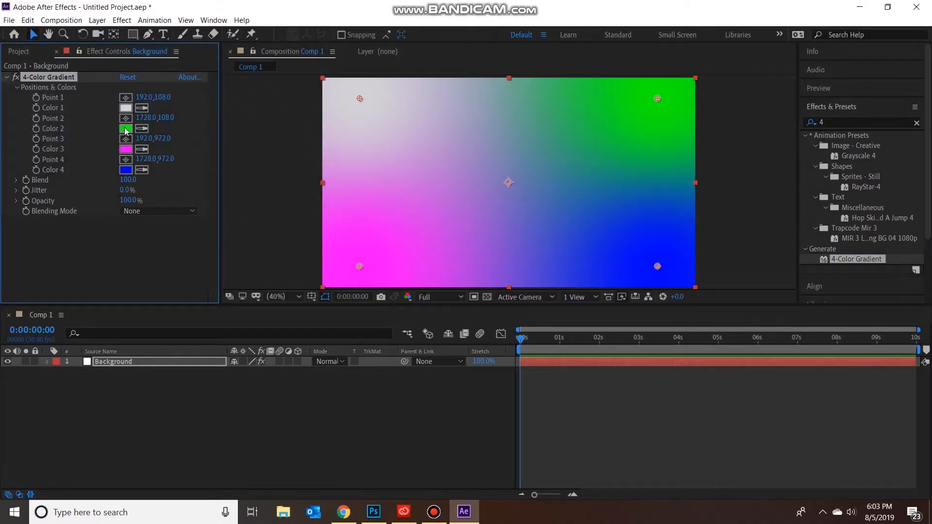
click(126, 128)
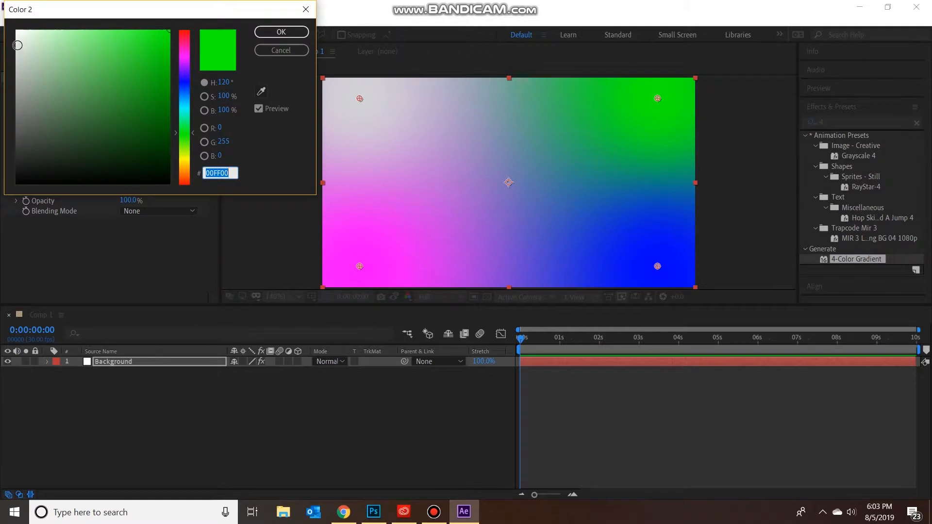
drag(17, 45, 19, 54)
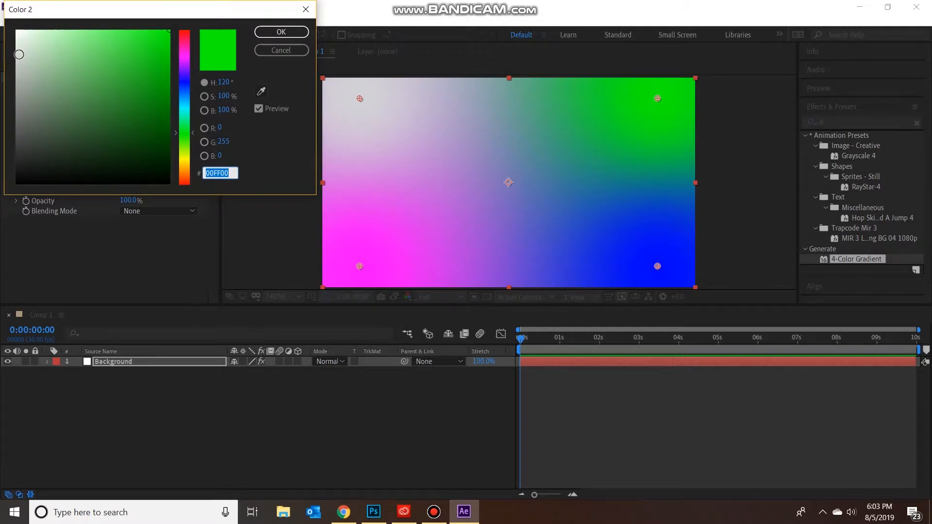
click(280, 31)
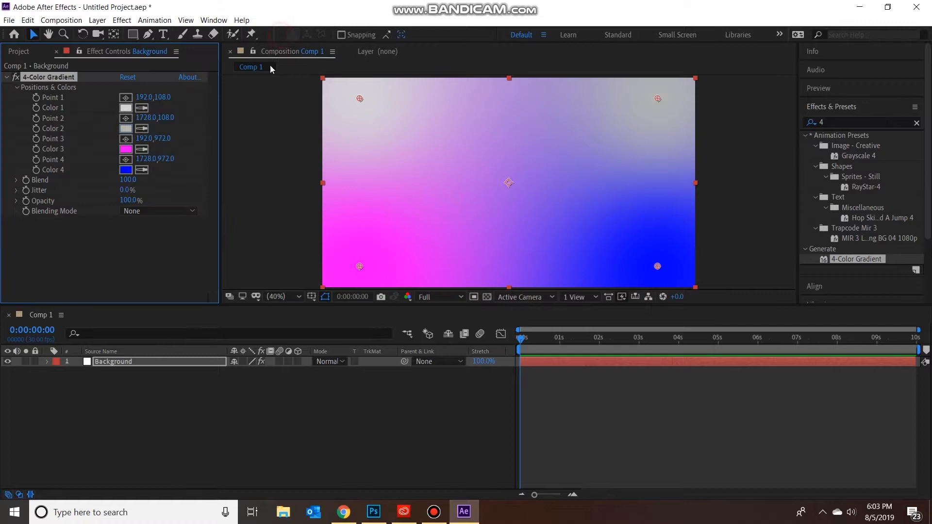
Step: Change gradient Color 3 and Color 4 to light greys for a soft grey backdrop
click(126, 149)
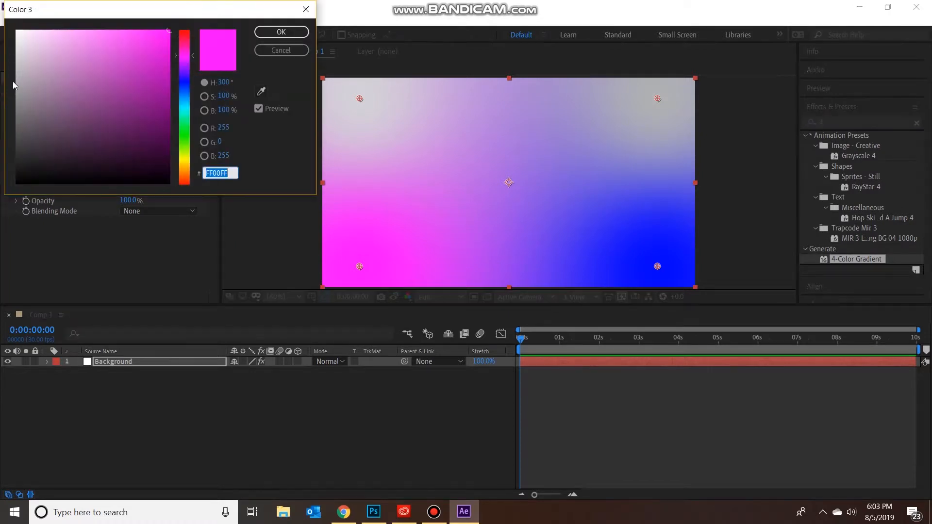
click(280, 31)
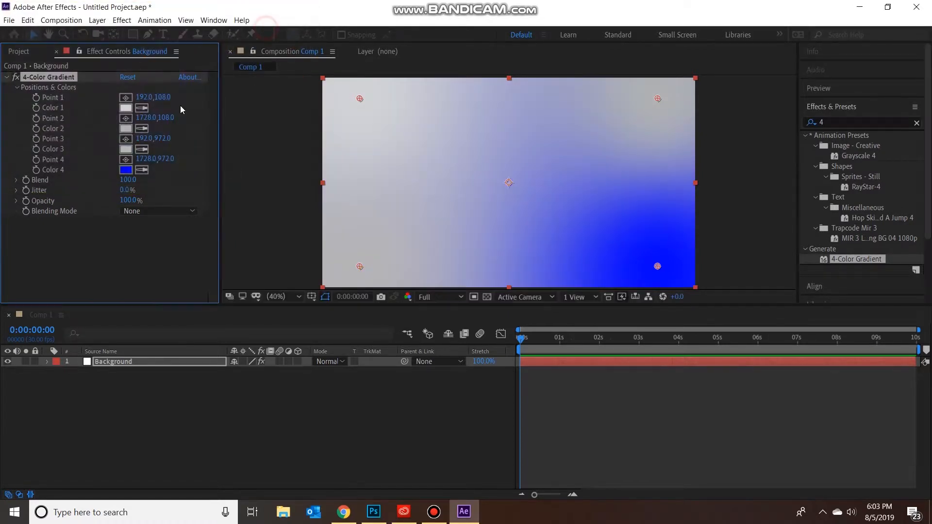
click(125, 169)
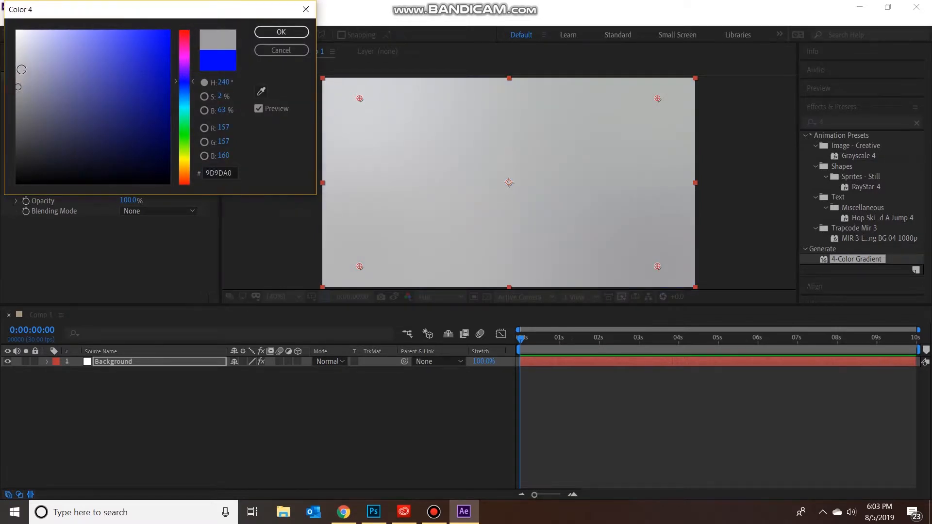
click(15, 52)
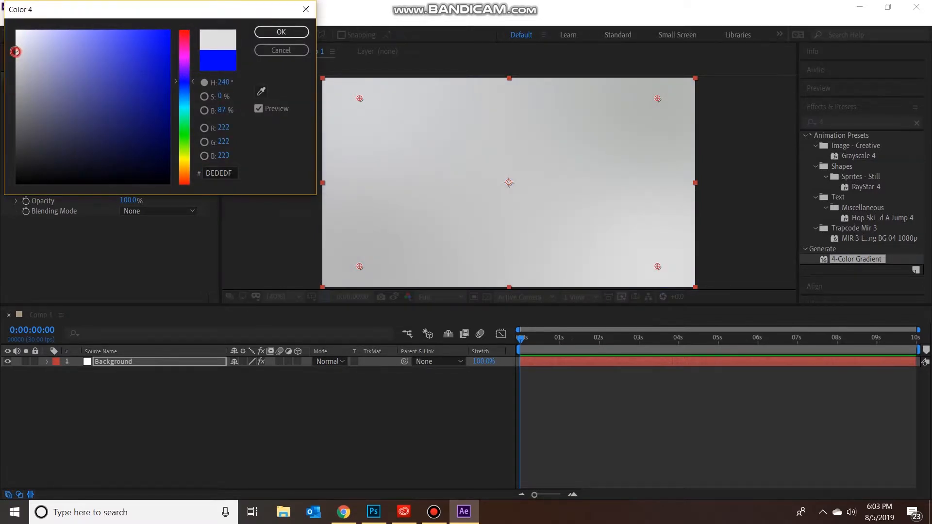
click(281, 31)
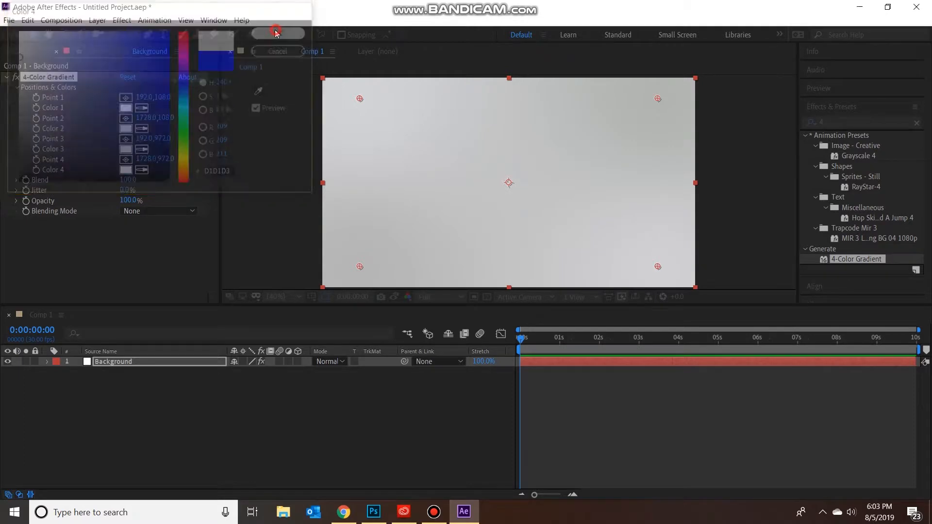
click(276, 33)
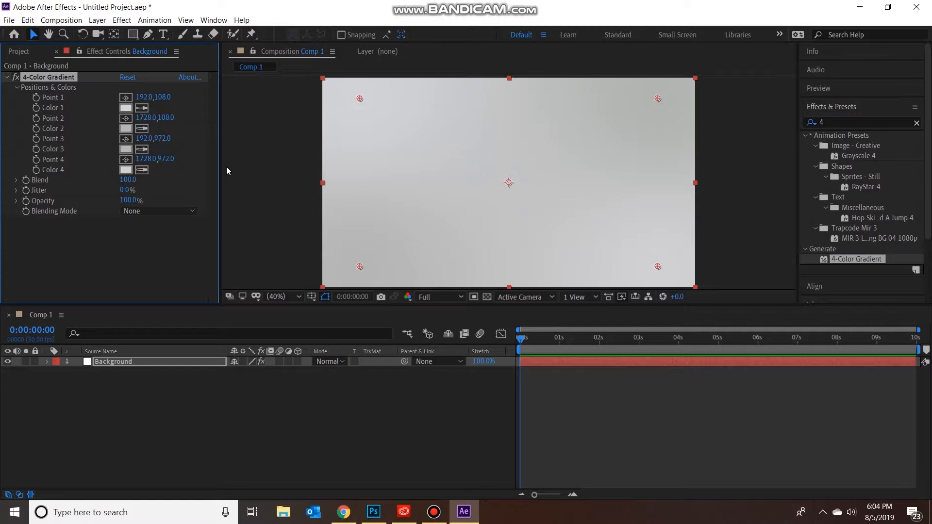
mouse_move(189, 412)
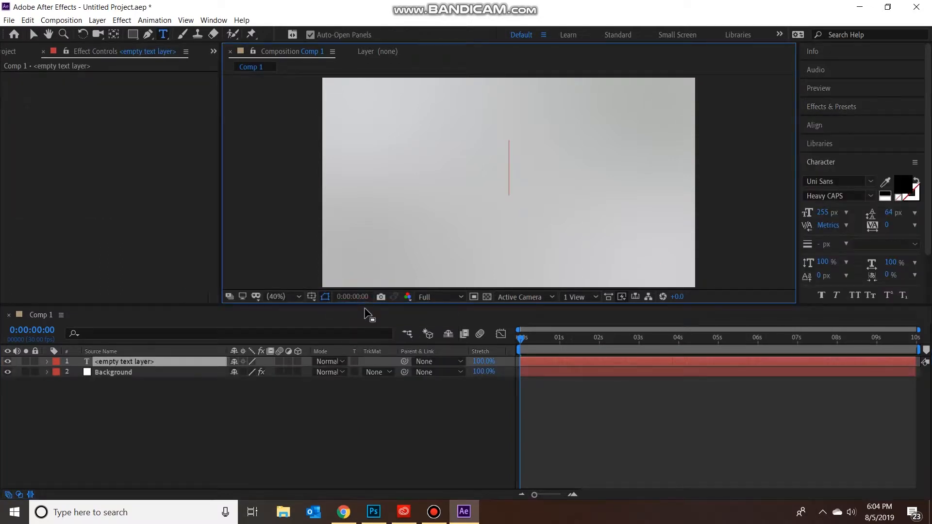
Step: Create a black heavy text layer reading TG MEDIA above Background
text(TG)
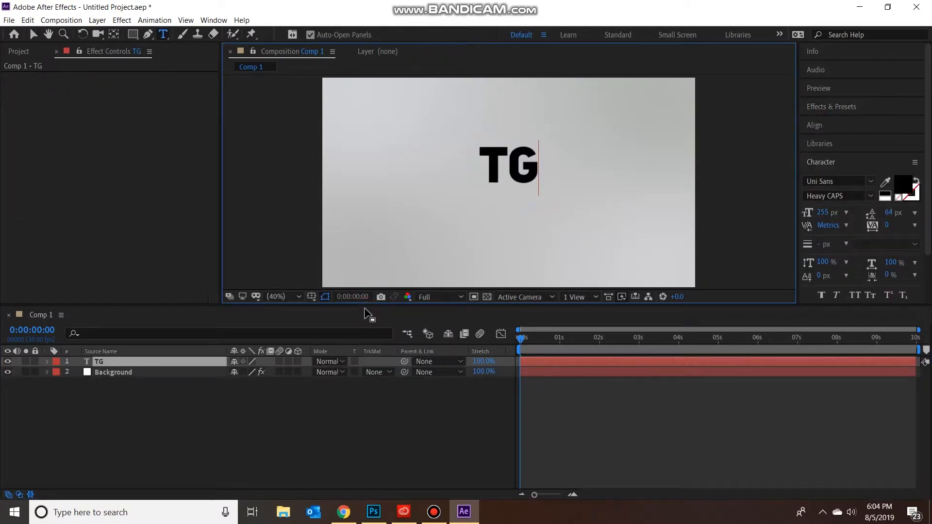
text(MED)
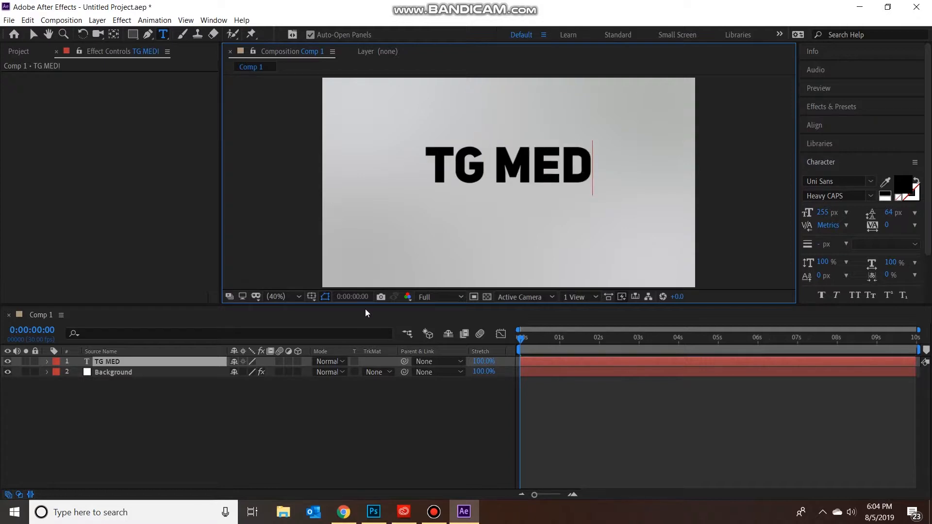
text(IA)
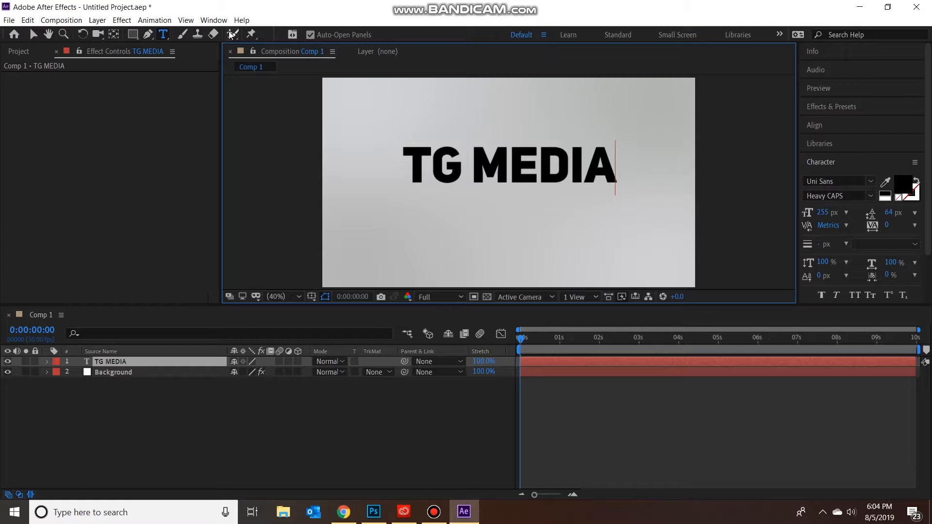
click(213, 19)
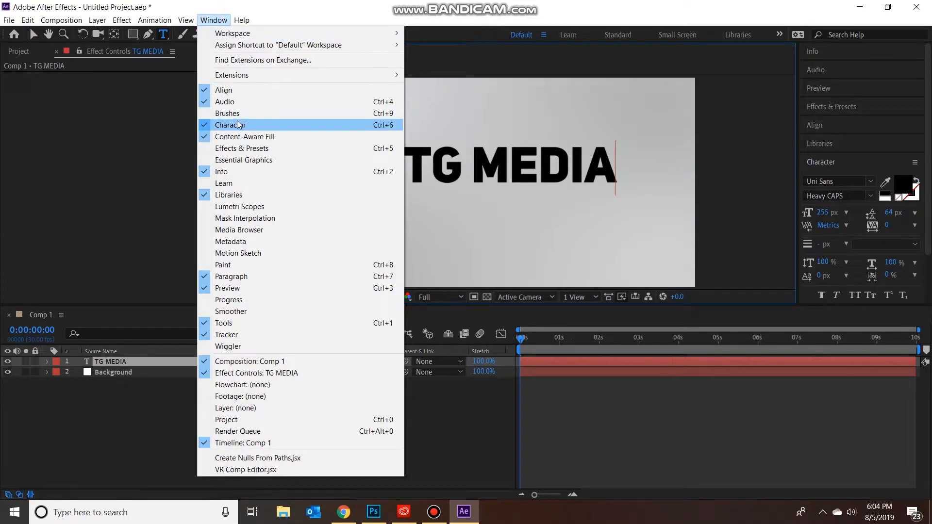
mouse_move(224, 90)
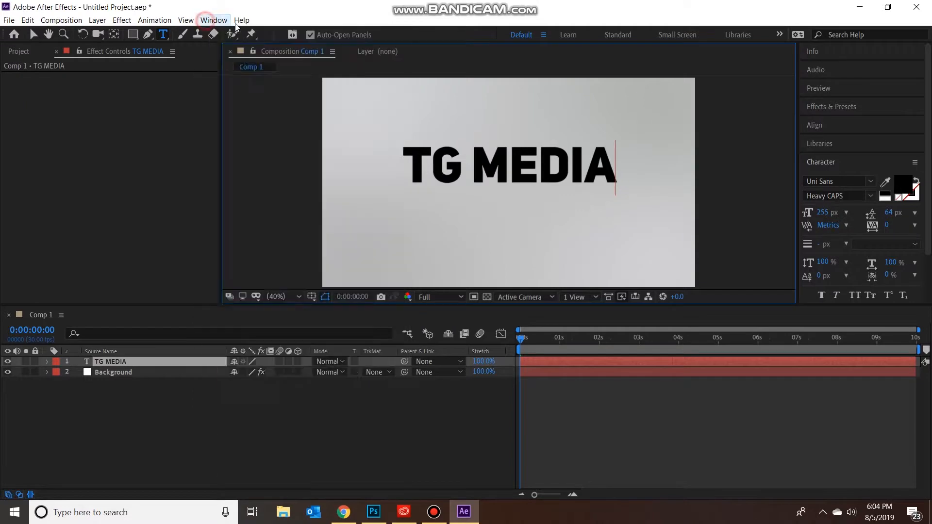
mouse_move(831, 167)
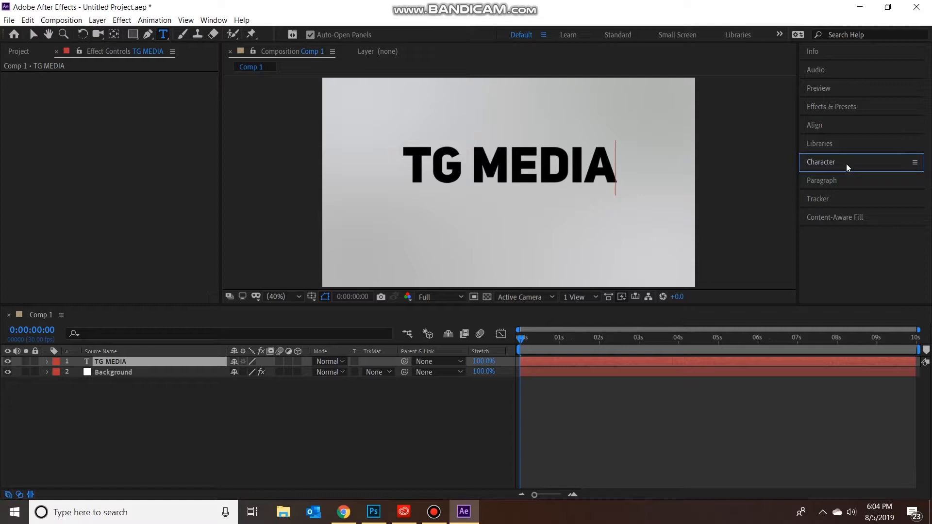
Step: Show the Align panel and centre TG MEDIA horizontally and vertically in the comp
click(822, 162)
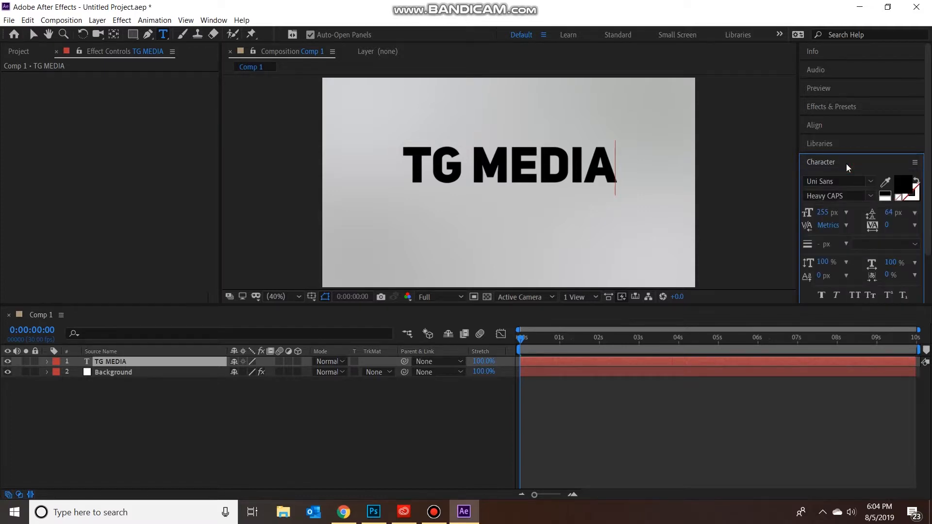
click(214, 20)
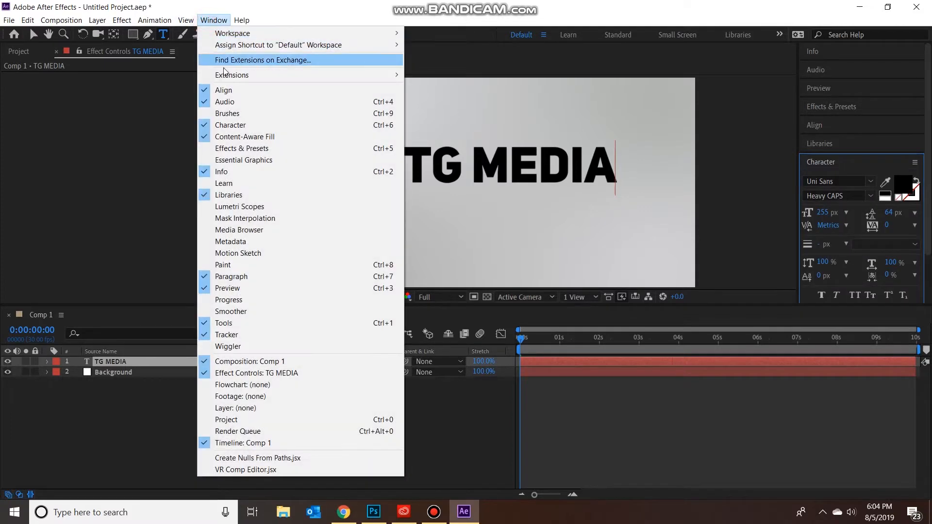
mouse_move(842, 132)
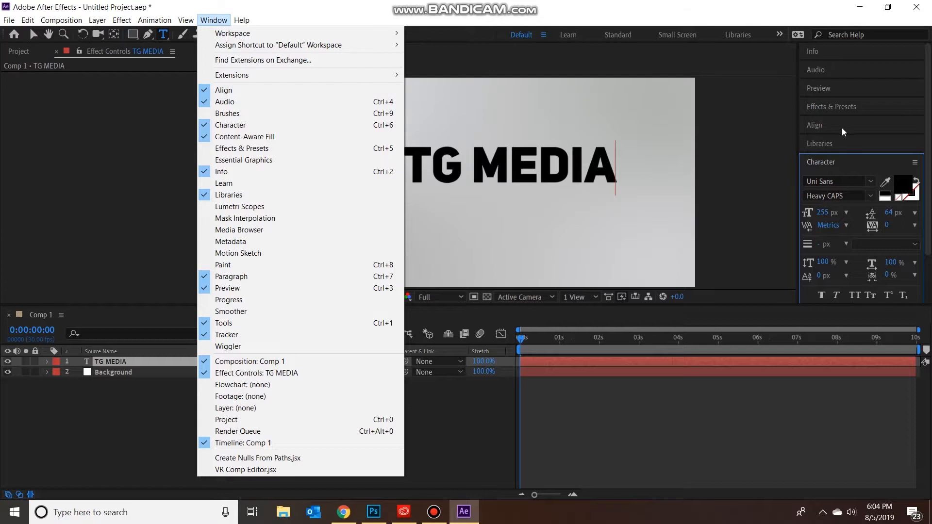
click(224, 89)
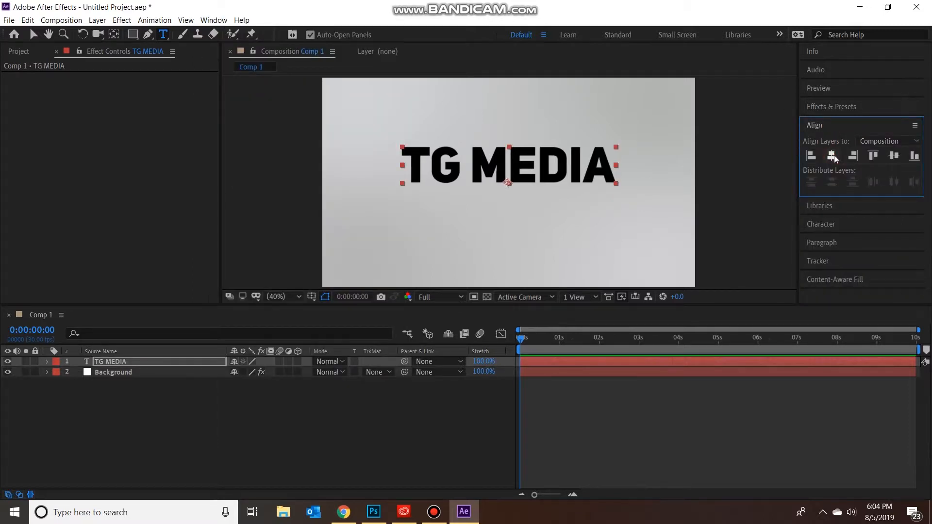
click(894, 155)
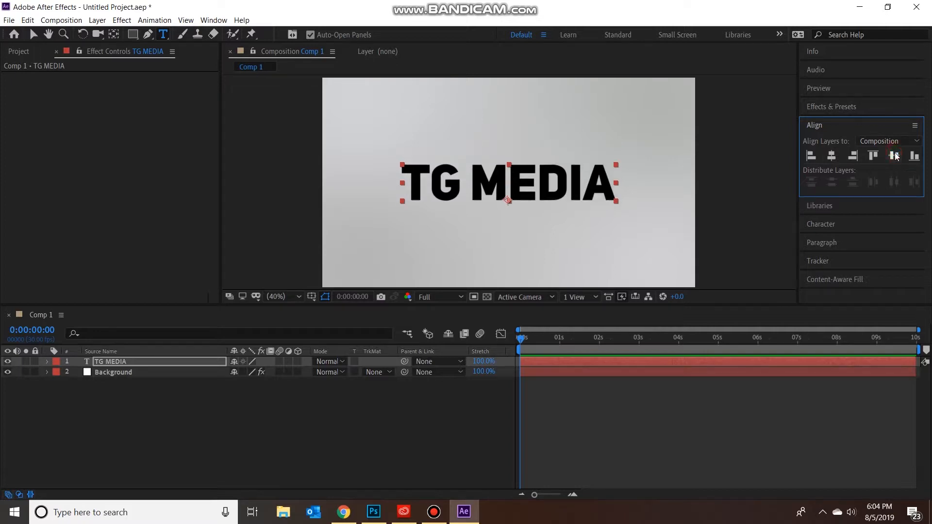
mouse_move(838, 231)
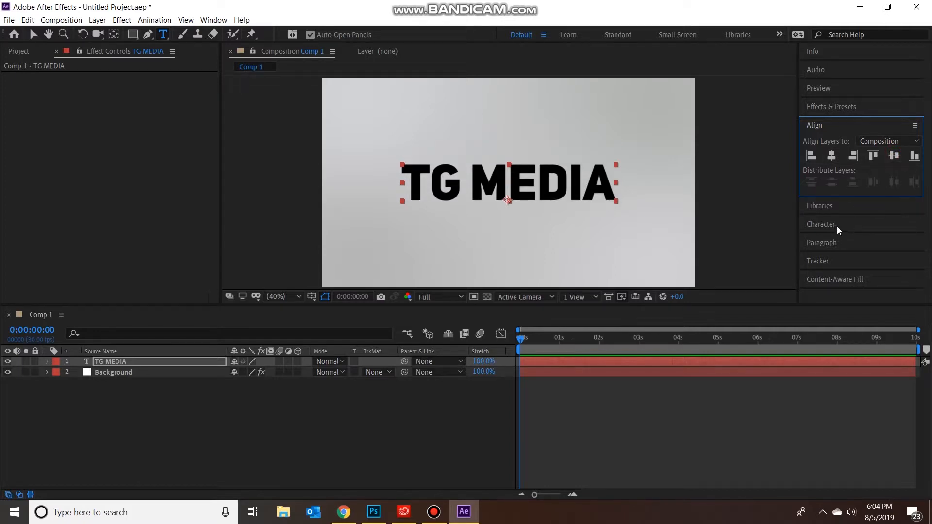
mouse_move(845, 219)
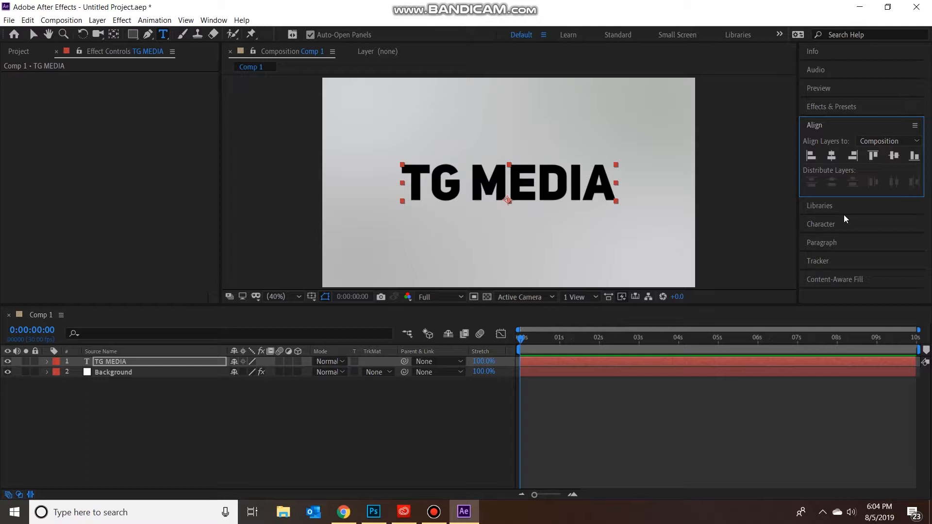
mouse_move(798, 254)
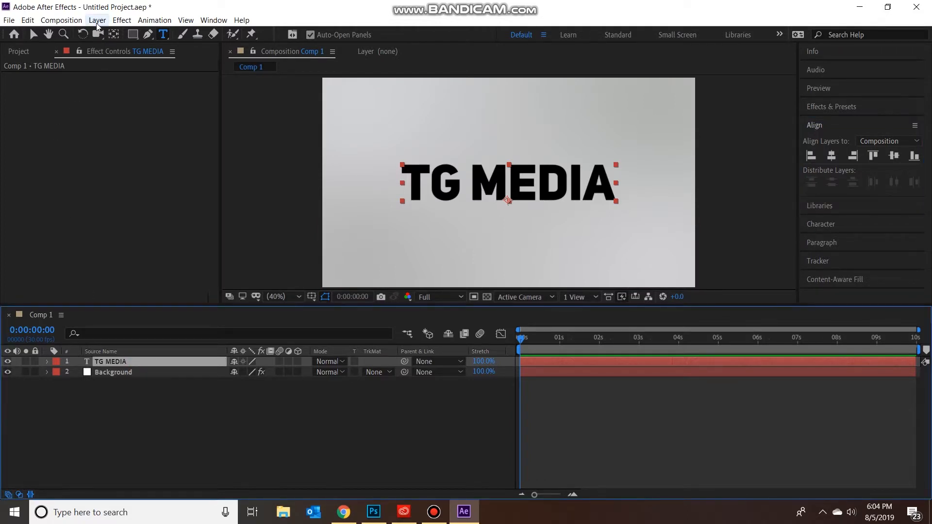
Step: Duplicate the TG MEDIA layer and fill the top copy white
click(27, 20)
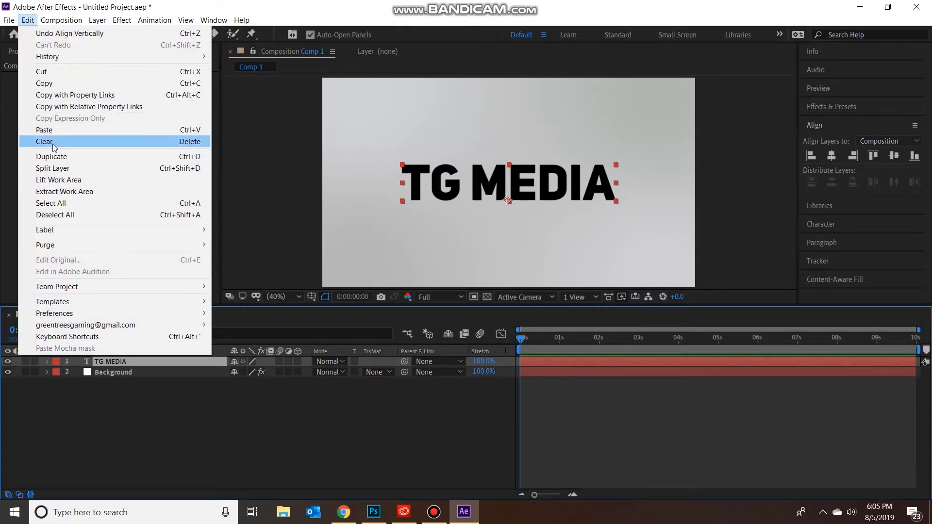
click(52, 156)
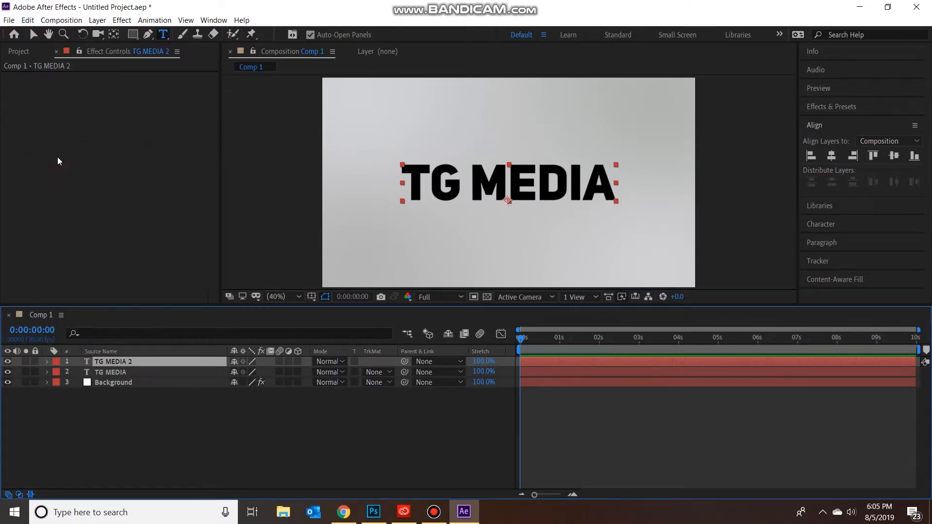
mouse_move(73, 307)
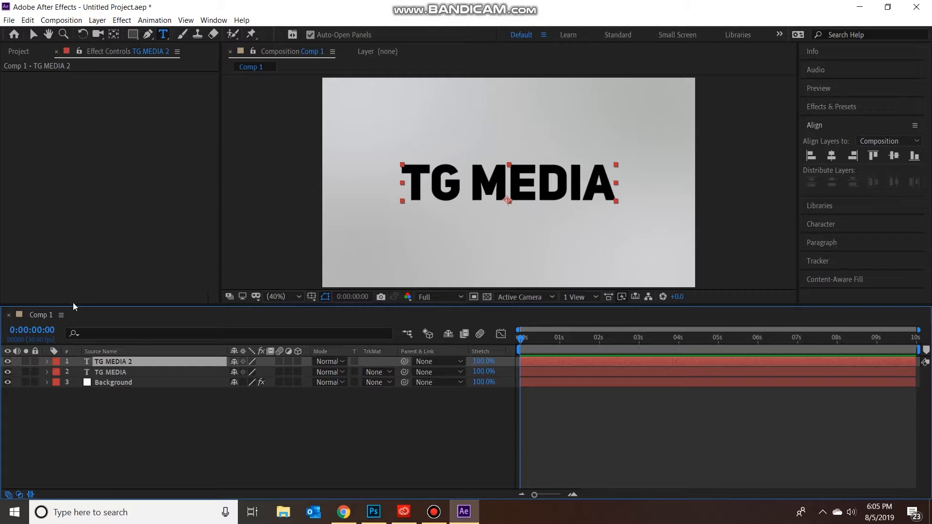
click(110, 372)
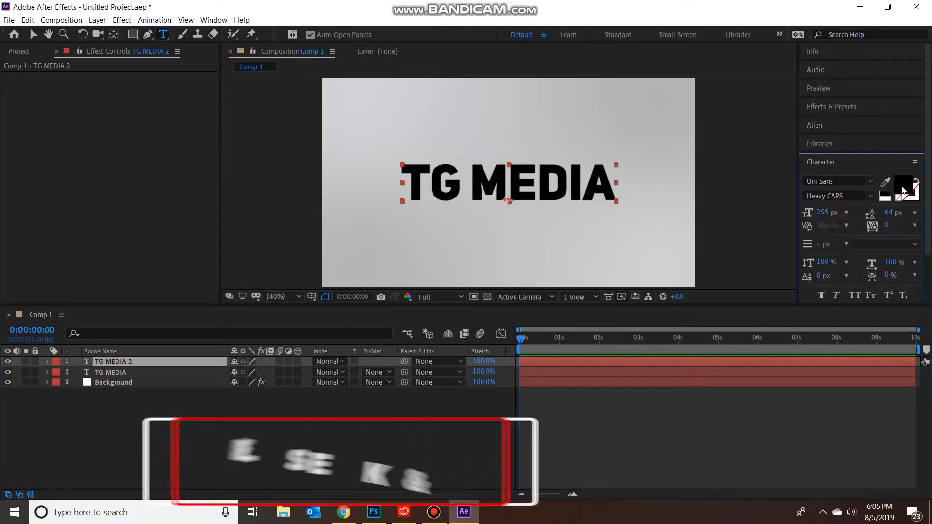
click(910, 185)
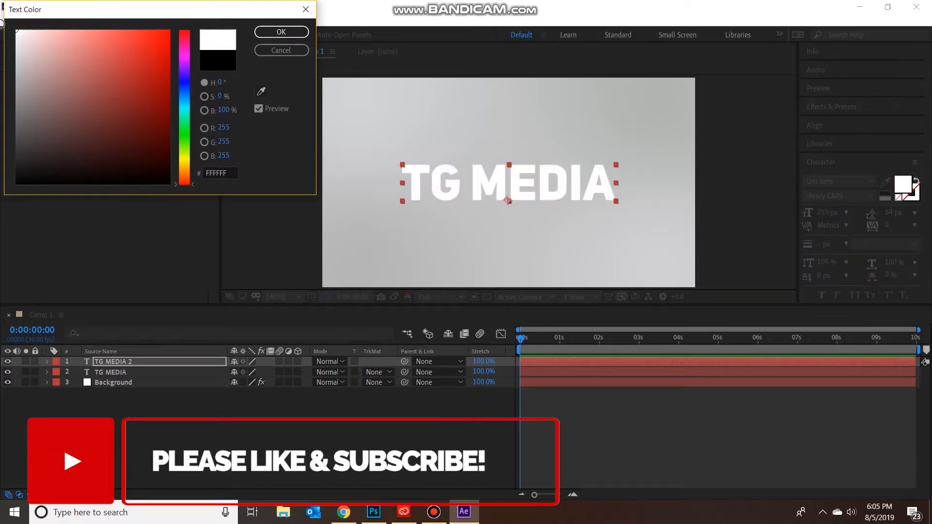
click(281, 31)
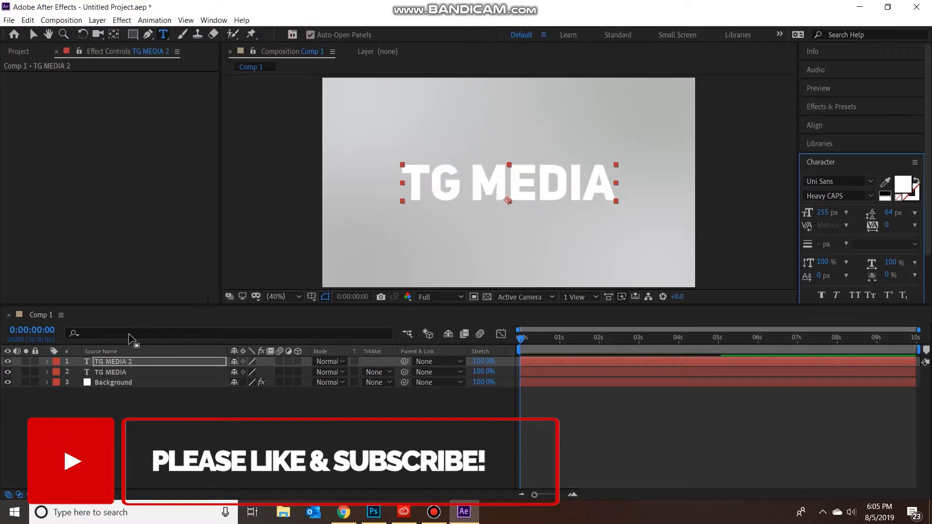
Step: Keep the original TG MEDIA layer's fill black
click(111, 372)
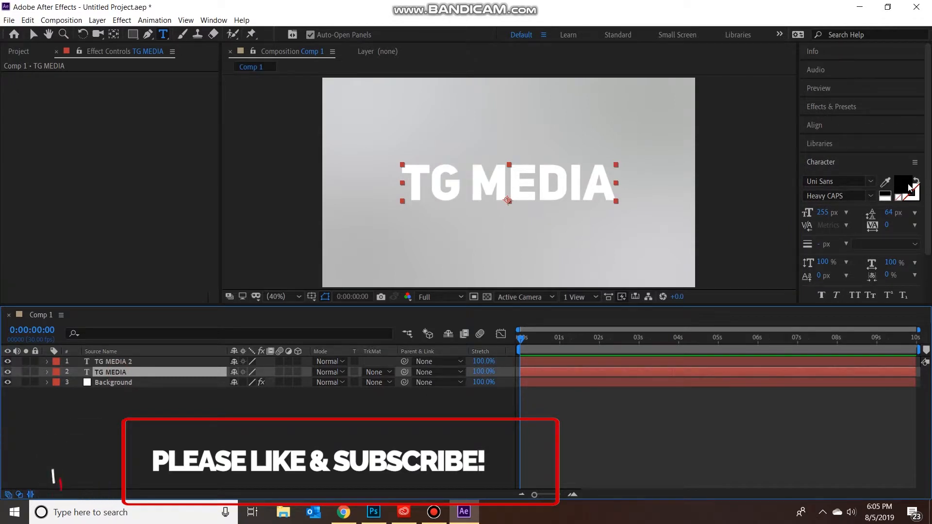
click(915, 186)
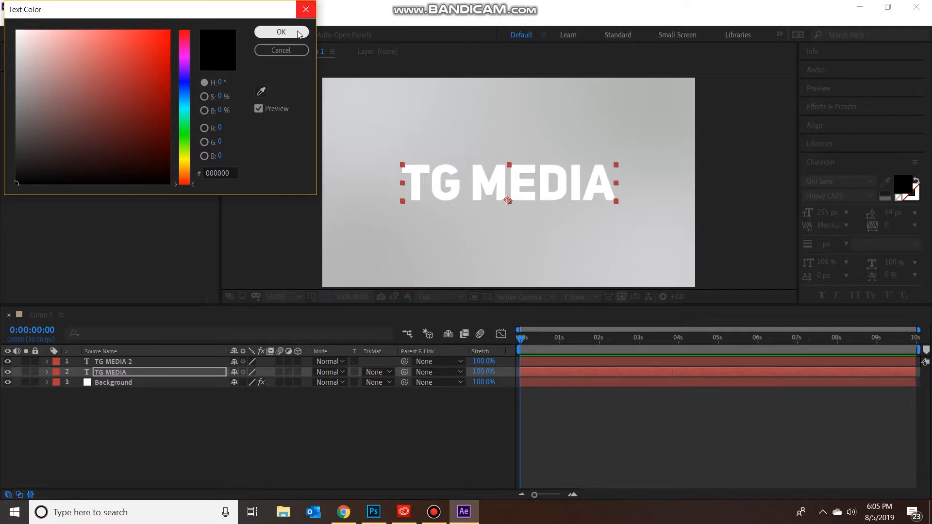
click(281, 31)
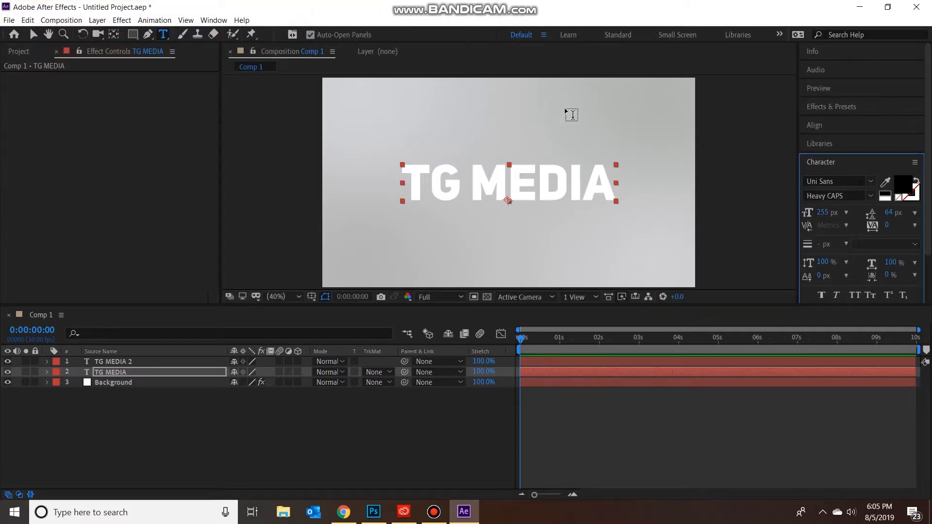
mouse_move(846, 104)
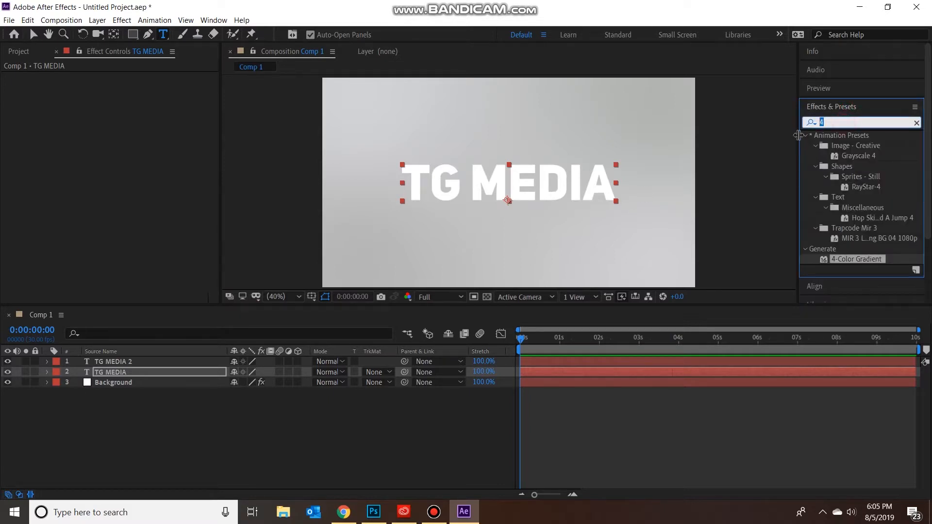
Step: Apply CC Radial Fast Blur to the black TG MEDIA layer
text(fr)
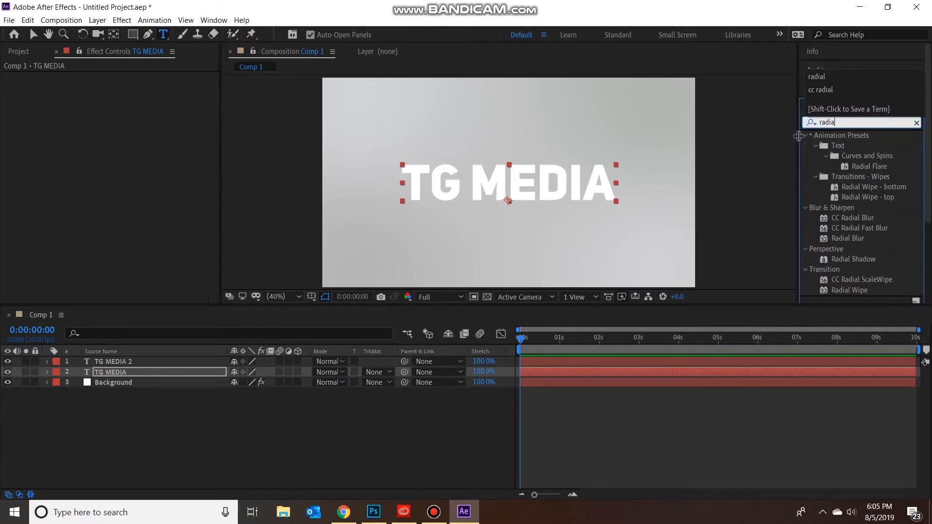
mouse_move(877, 277)
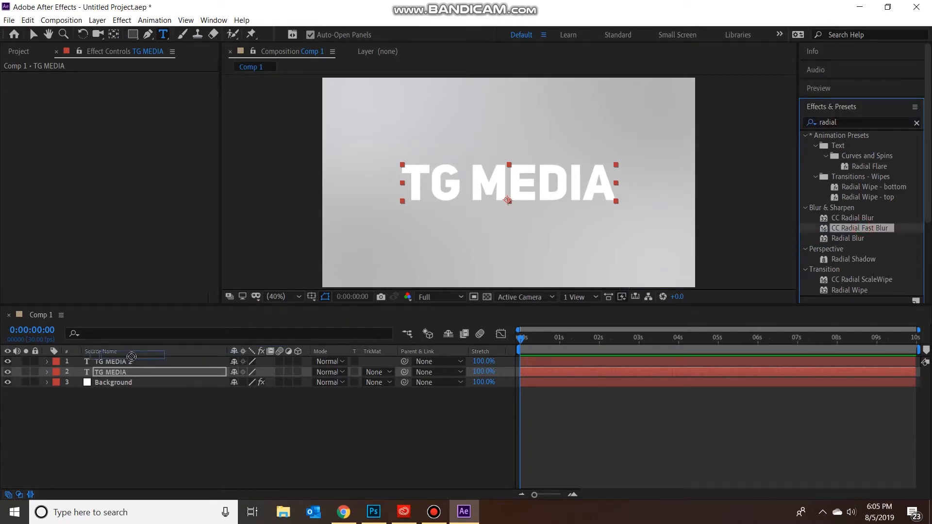
double_click(860, 228)
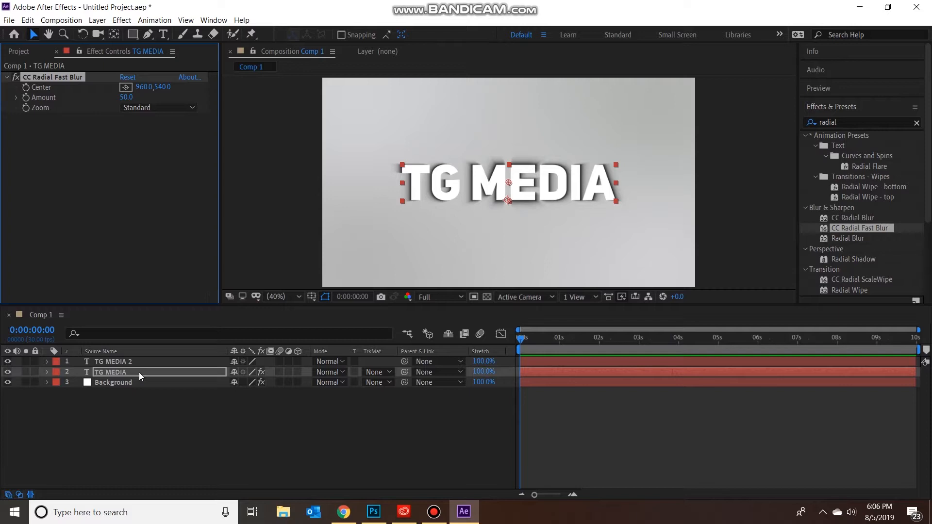
mouse_move(409, 216)
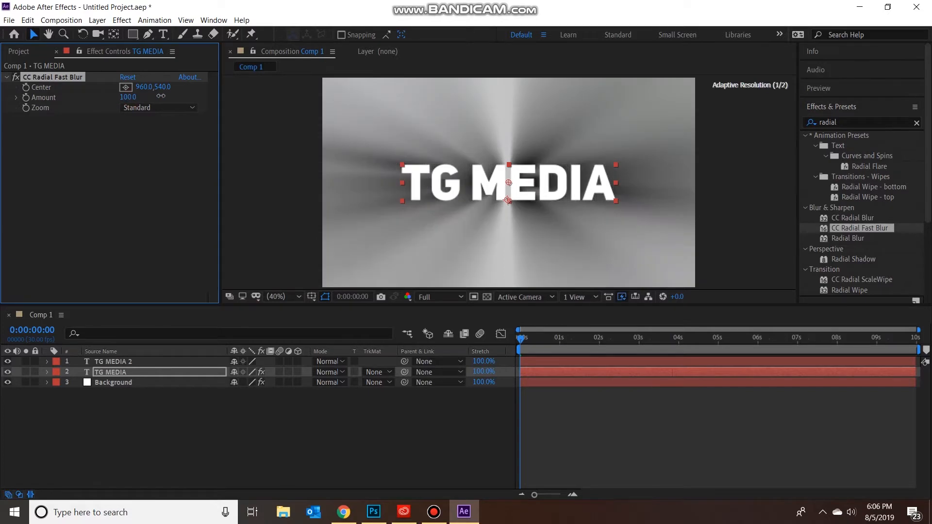
Step: Reduce the CC Radial Fast Blur Amount to 50
drag(127, 97, 126, 97)
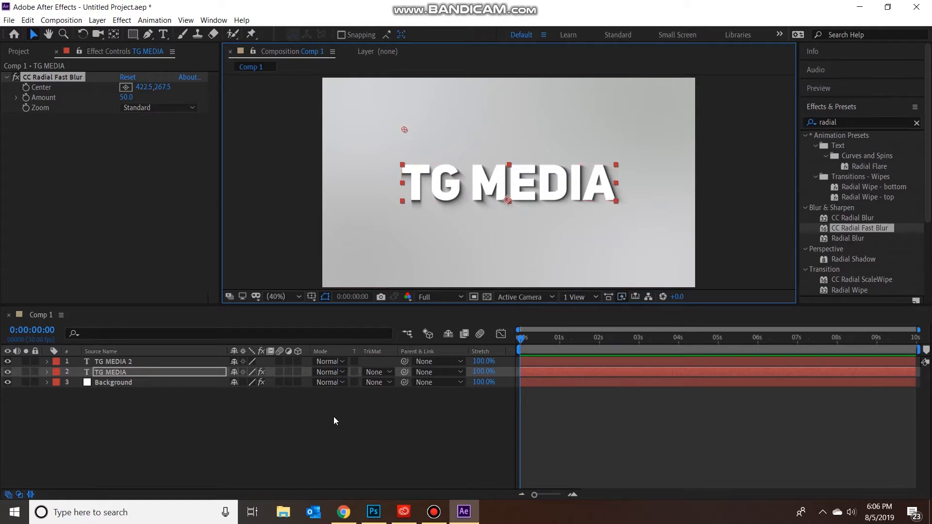
mouse_move(337, 396)
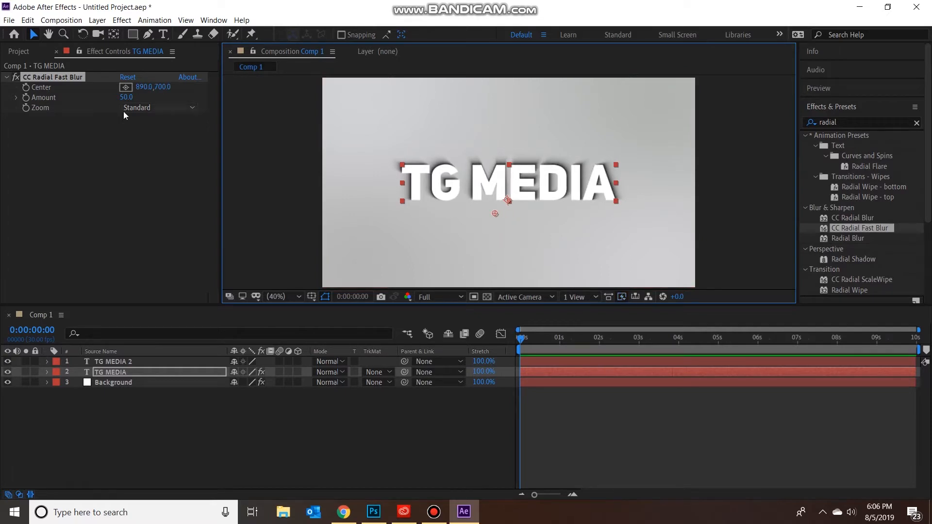
mouse_move(28, 90)
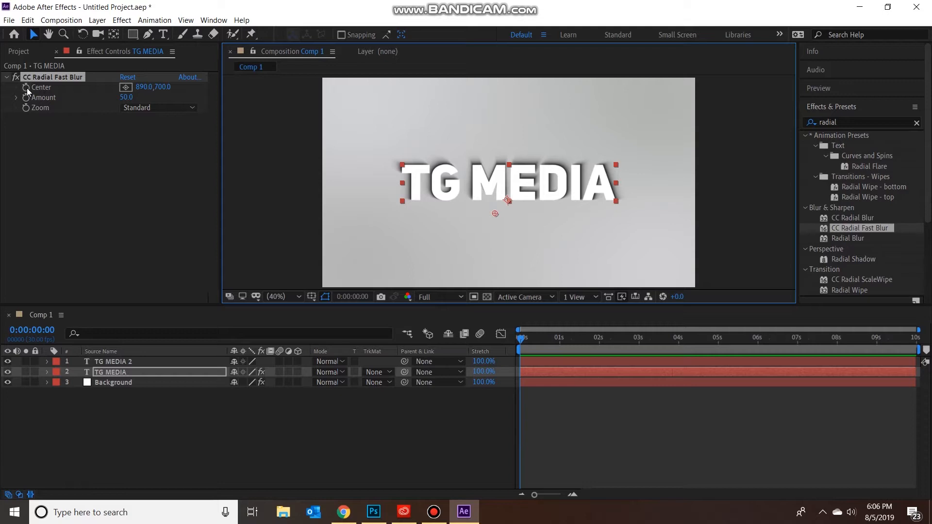
mouse_move(43, 115)
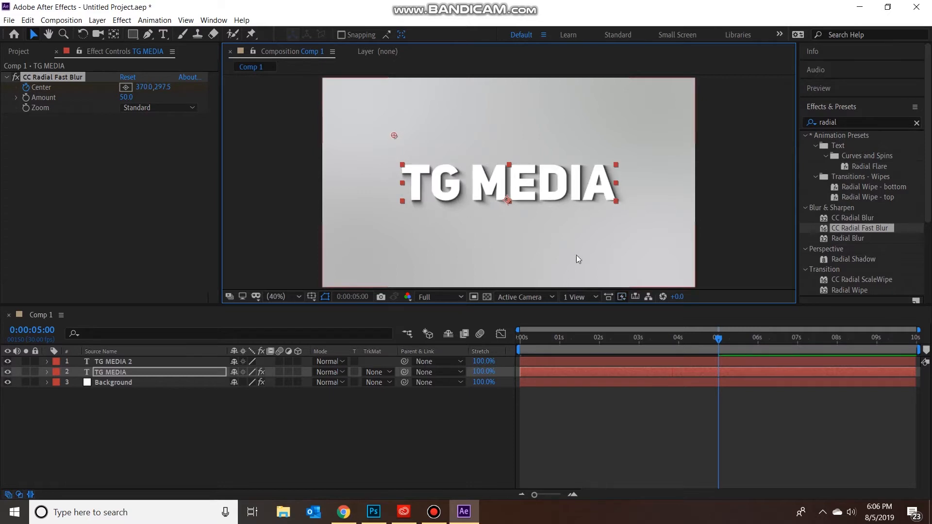
Step: Preview the drifting blurred shadow behind TG MEDIA from the start, then stop playback
click(551, 338)
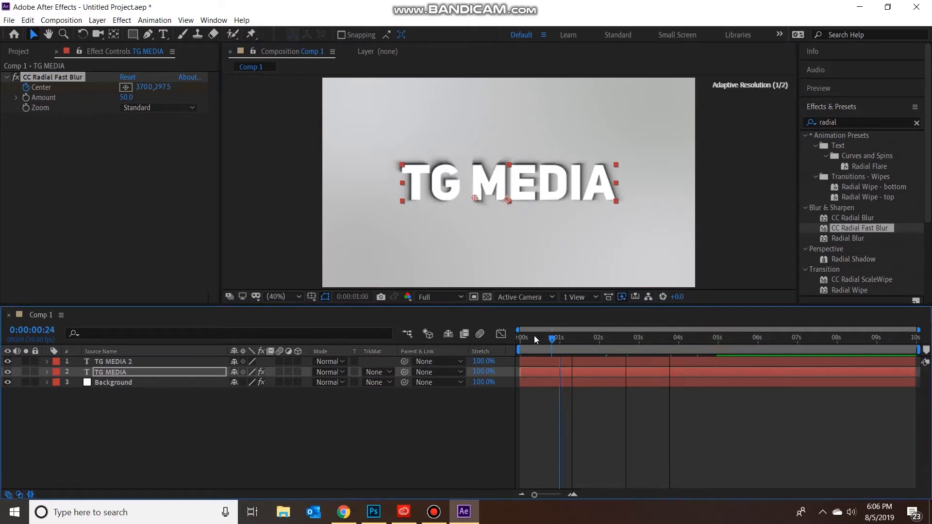
click(518, 337)
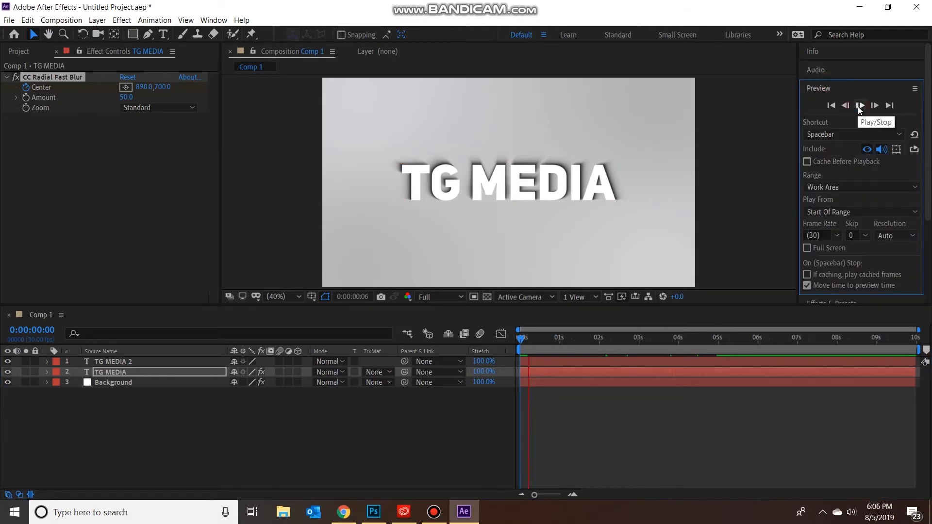
click(860, 104)
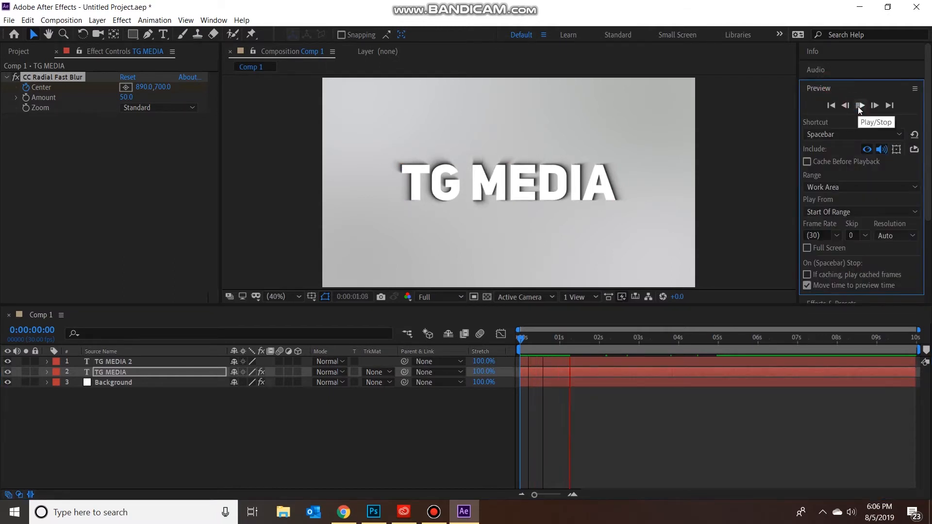
click(860, 105)
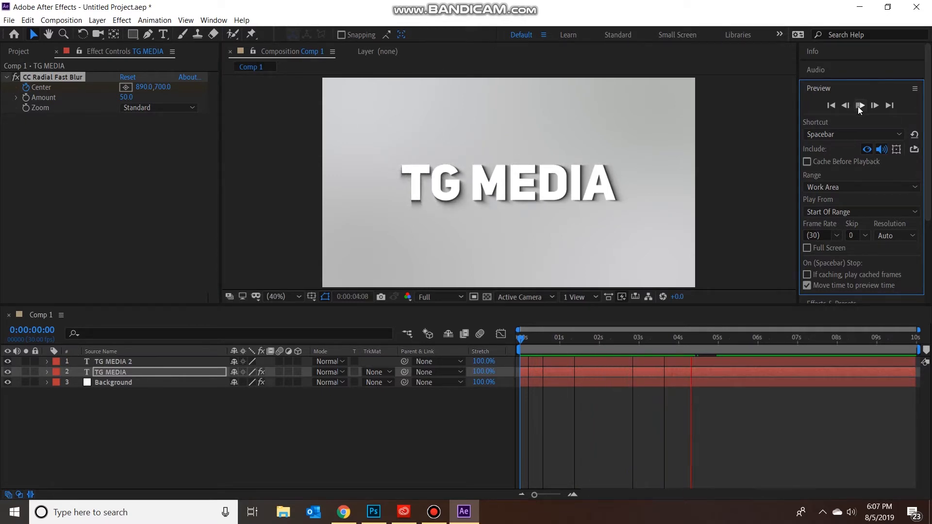
click(860, 105)
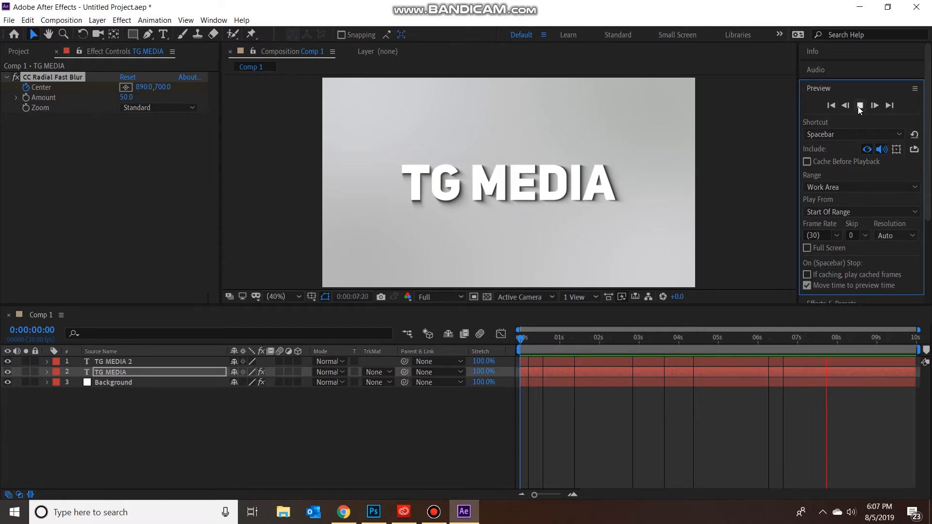
click(859, 105)
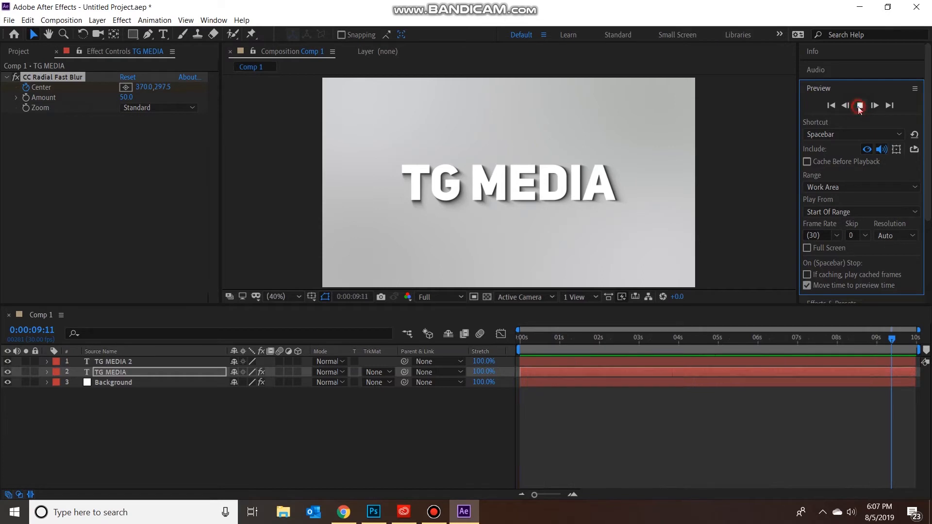
click(859, 105)
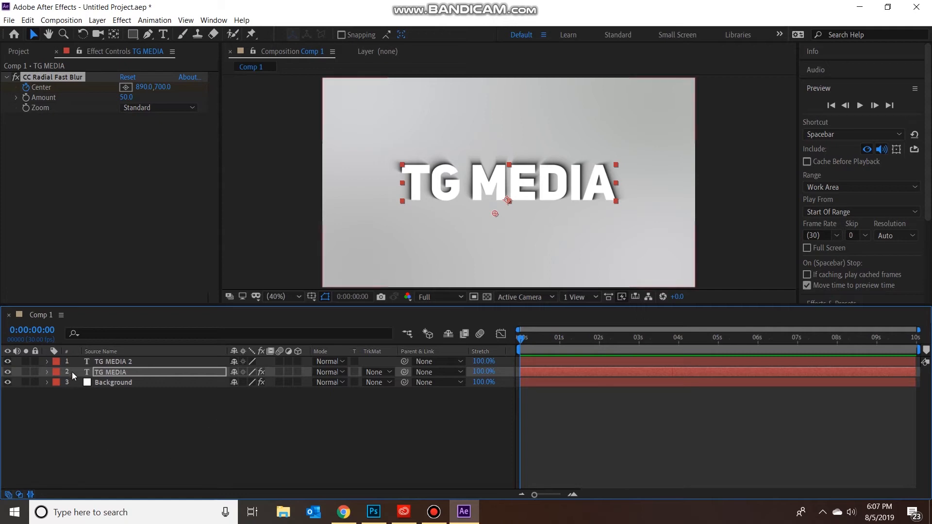
Step: Reveal the Text properties of both TG MEDIA 2 and TG MEDIA layers
click(47, 362)
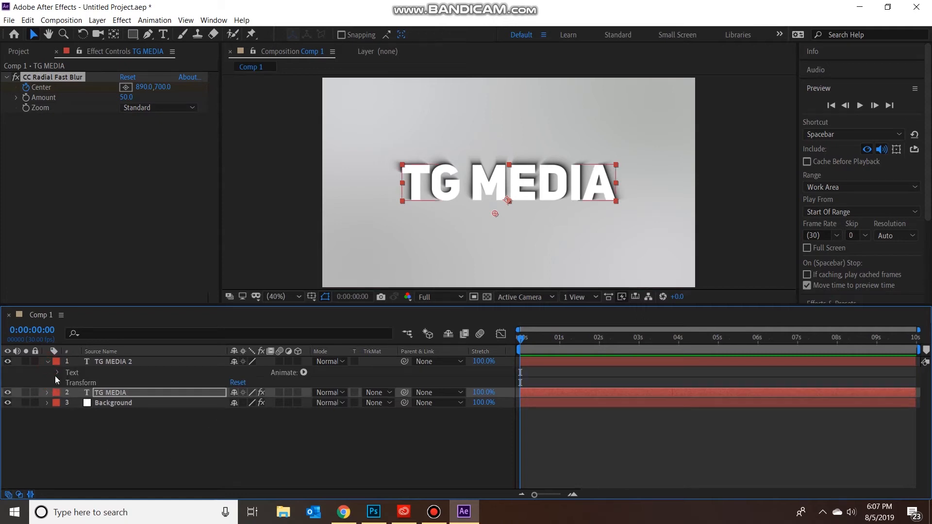
click(58, 373)
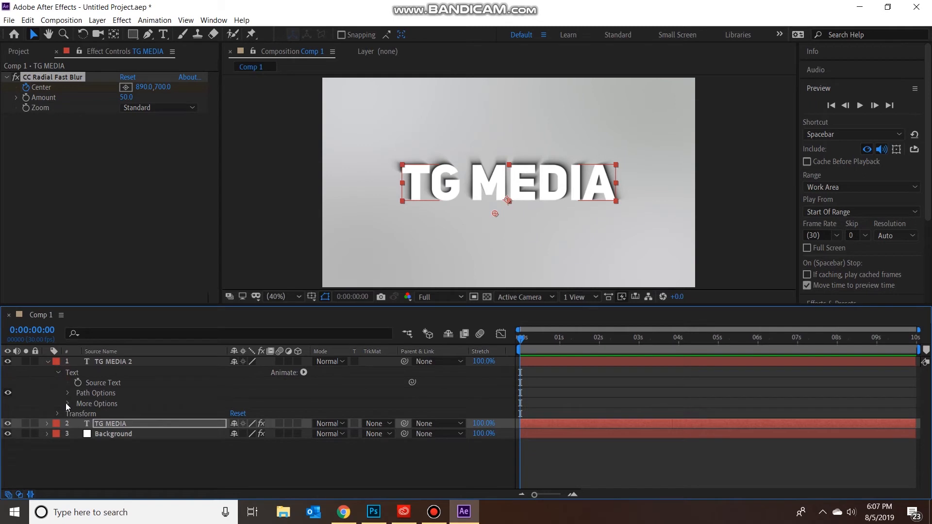
click(46, 423)
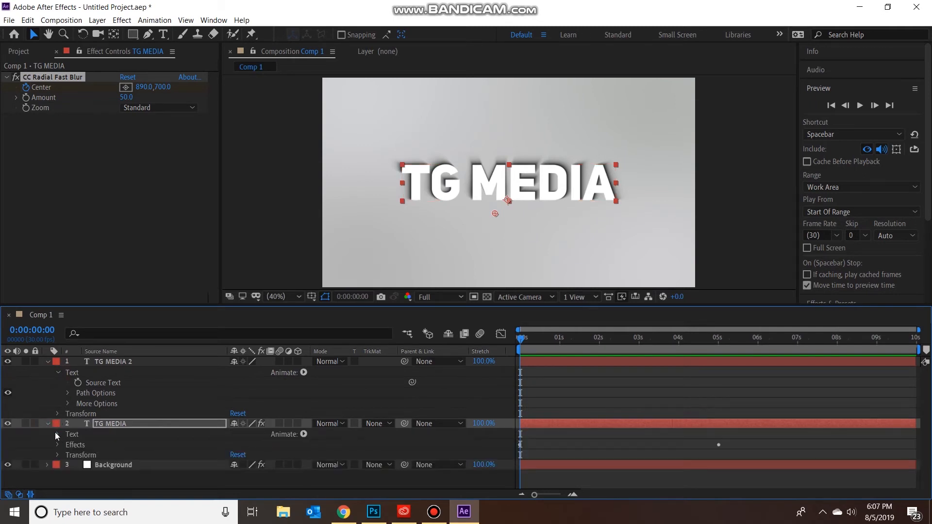
click(68, 434)
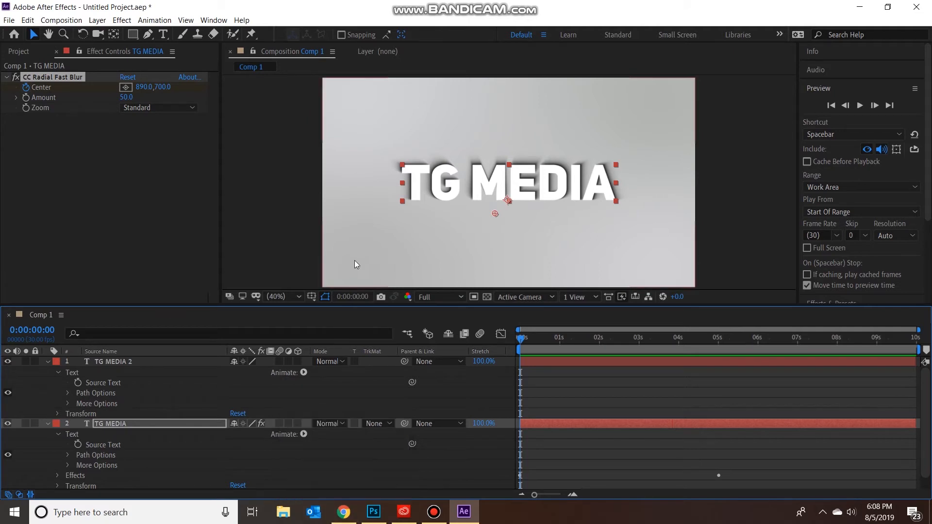
mouse_move(80, 447)
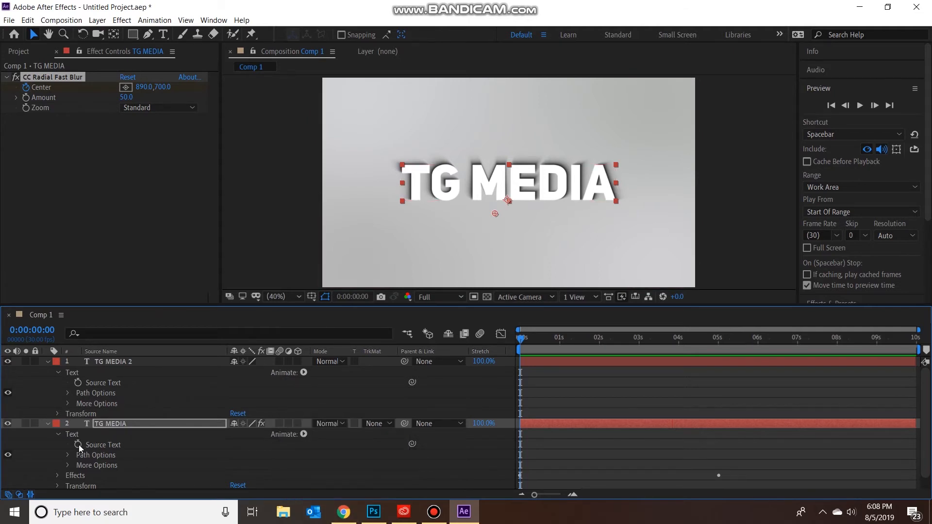
Step: Link TG MEDIA's Source Text to TG MEDIA 2's Source Text with a pick-whipped expression
click(747, 176)
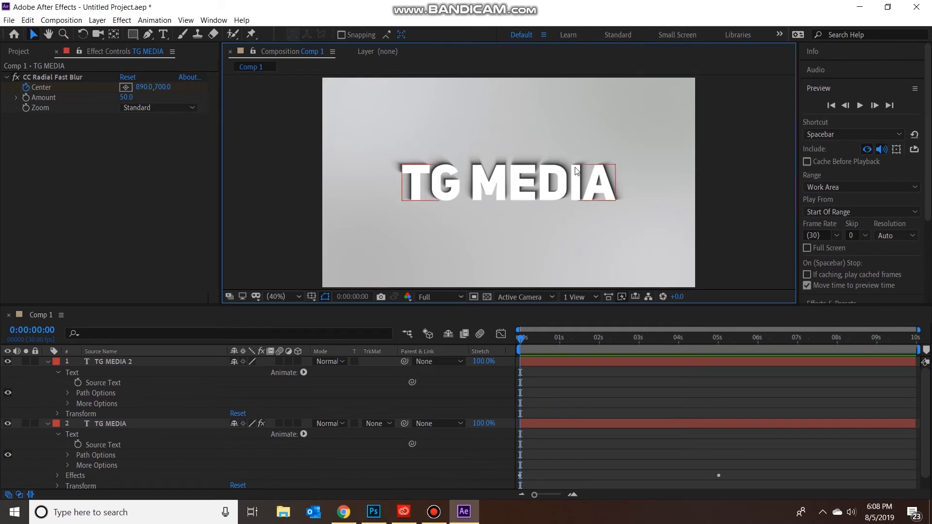
mouse_move(81, 446)
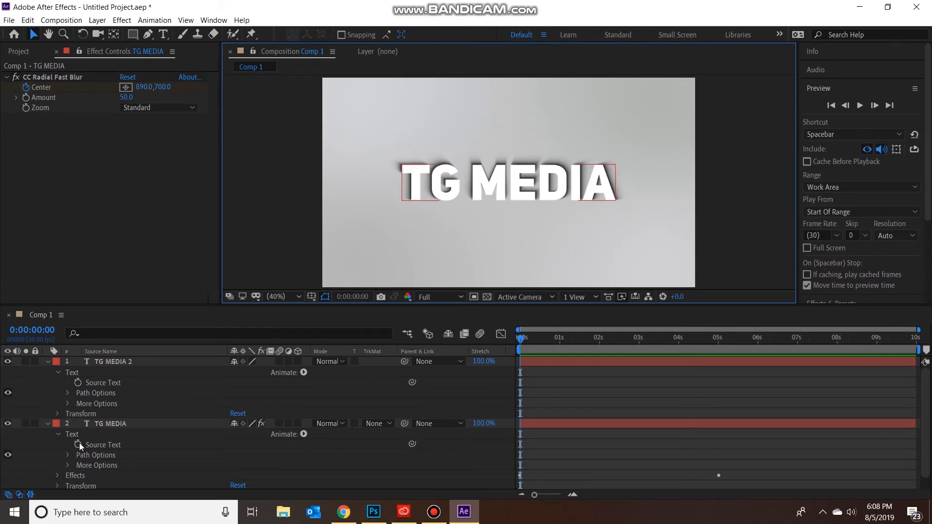
click(78, 446)
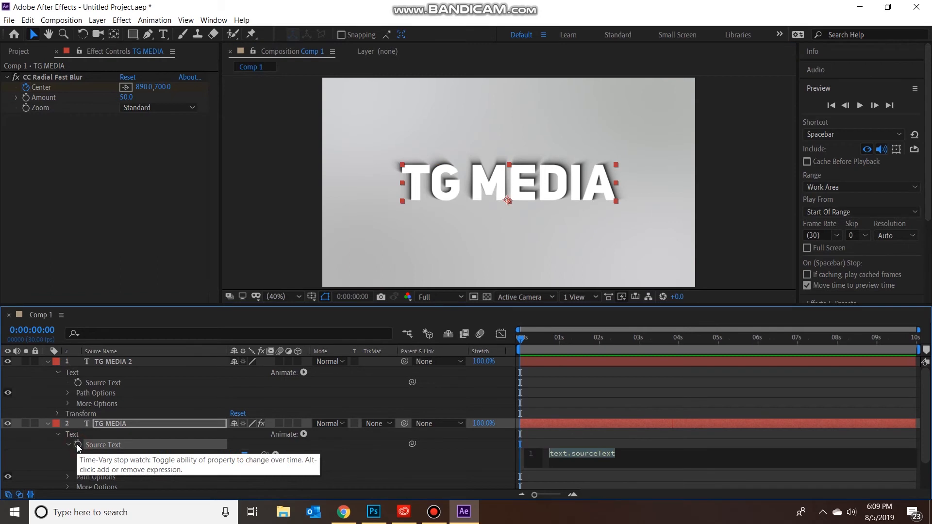
click(78, 445)
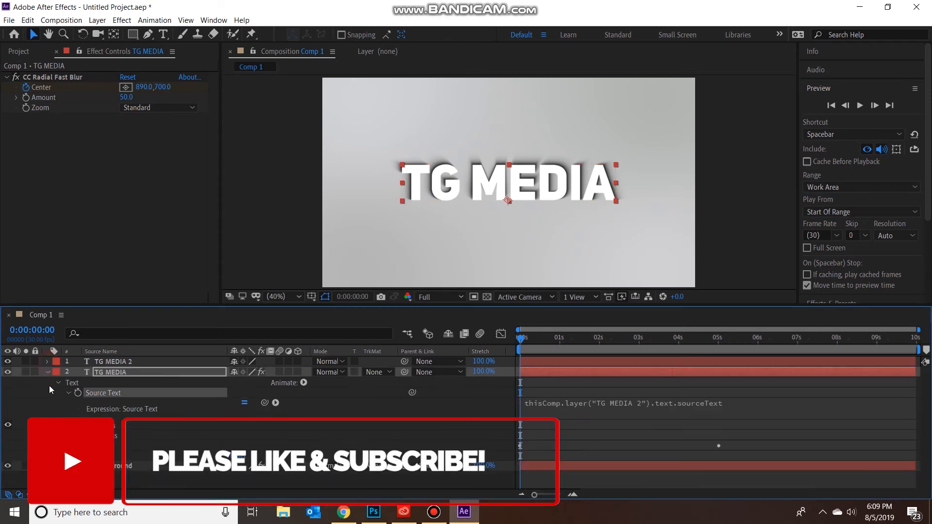
Step: Retype the top layer as NEW TEXT so the linked shadow copy updates to match
click(47, 361)
text(NEW)
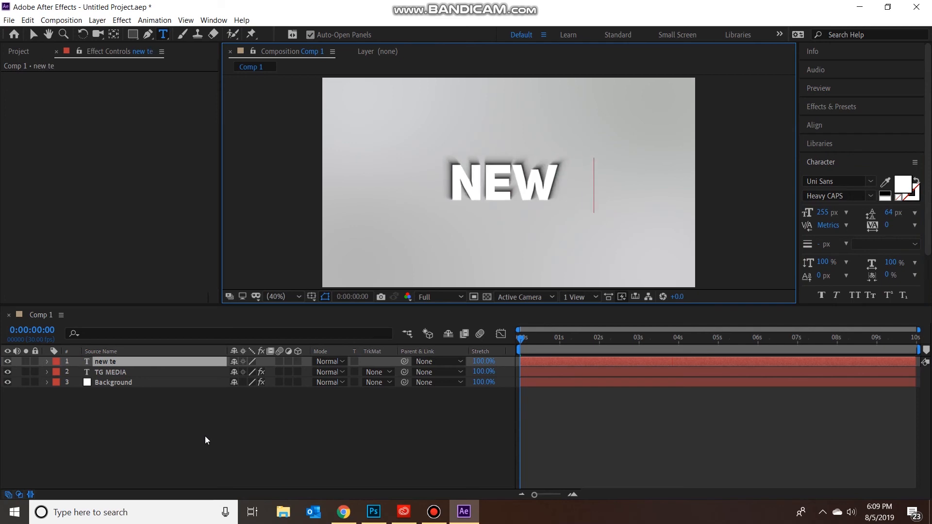
text(TEXT)
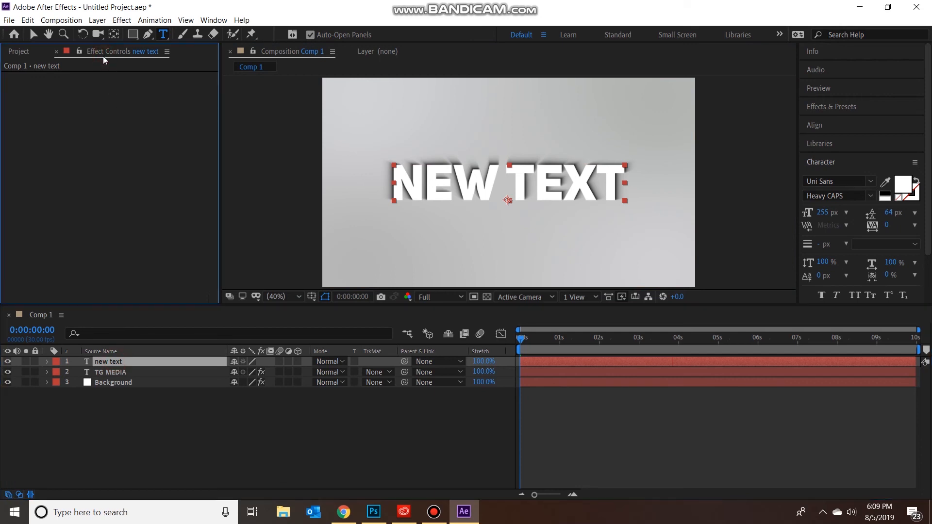
mouse_move(487, 356)
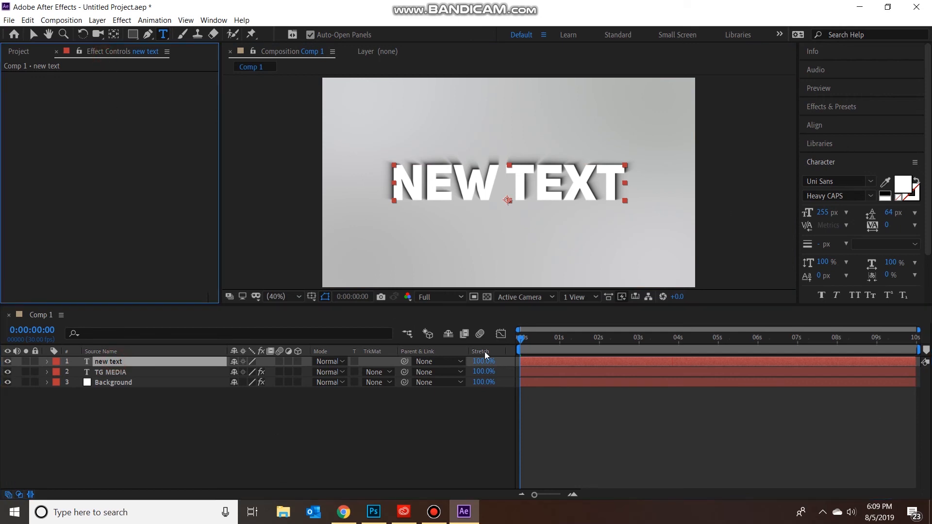